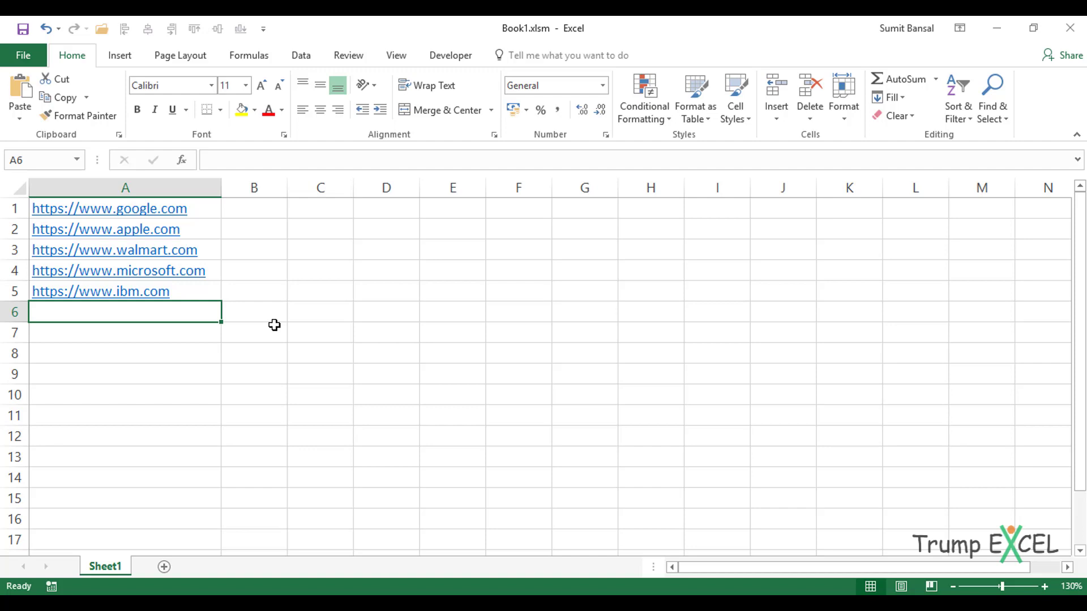
pyautogui.moveTo(259, 288)
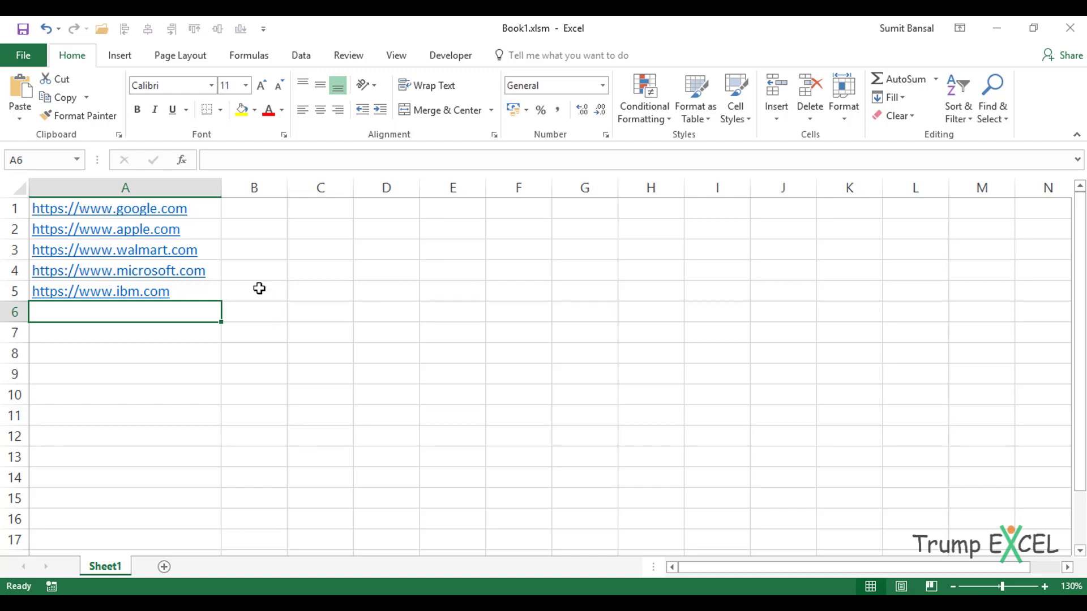
pyautogui.moveTo(152, 325)
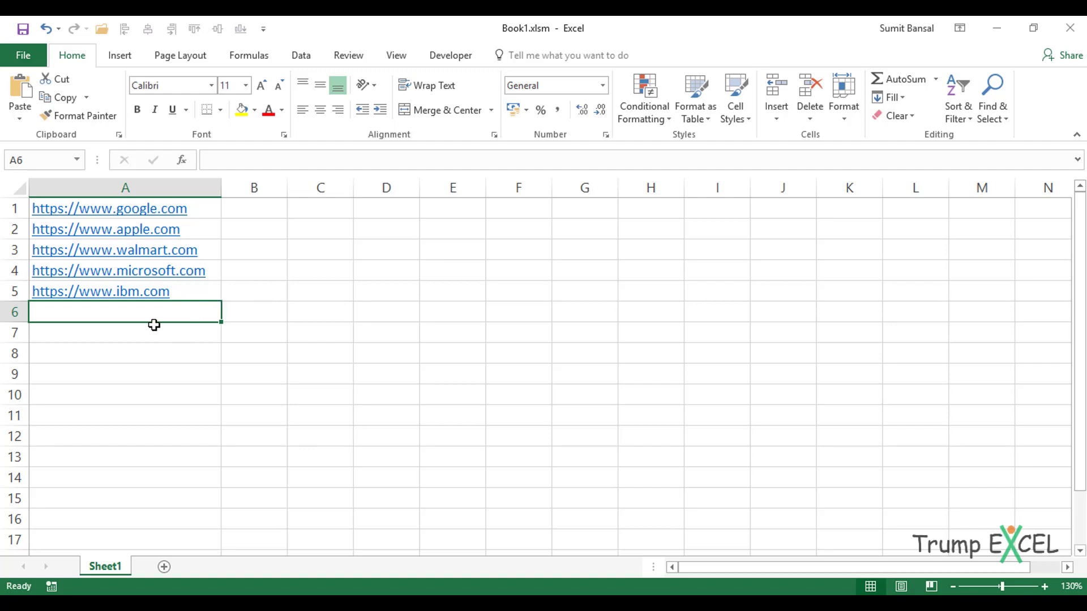
pyautogui.moveTo(134, 312)
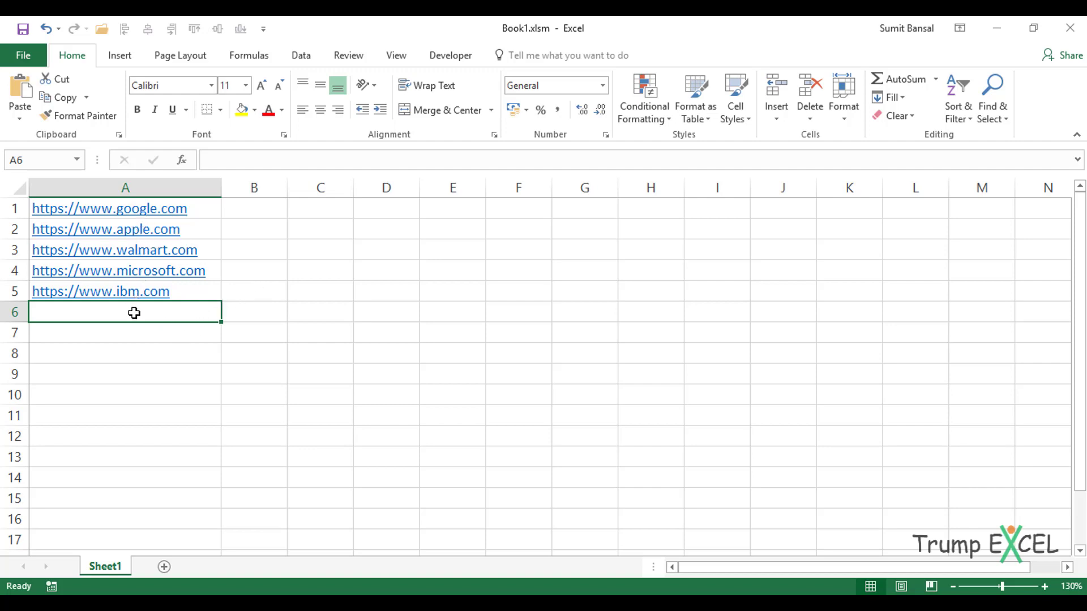
pyautogui.moveTo(101, 214)
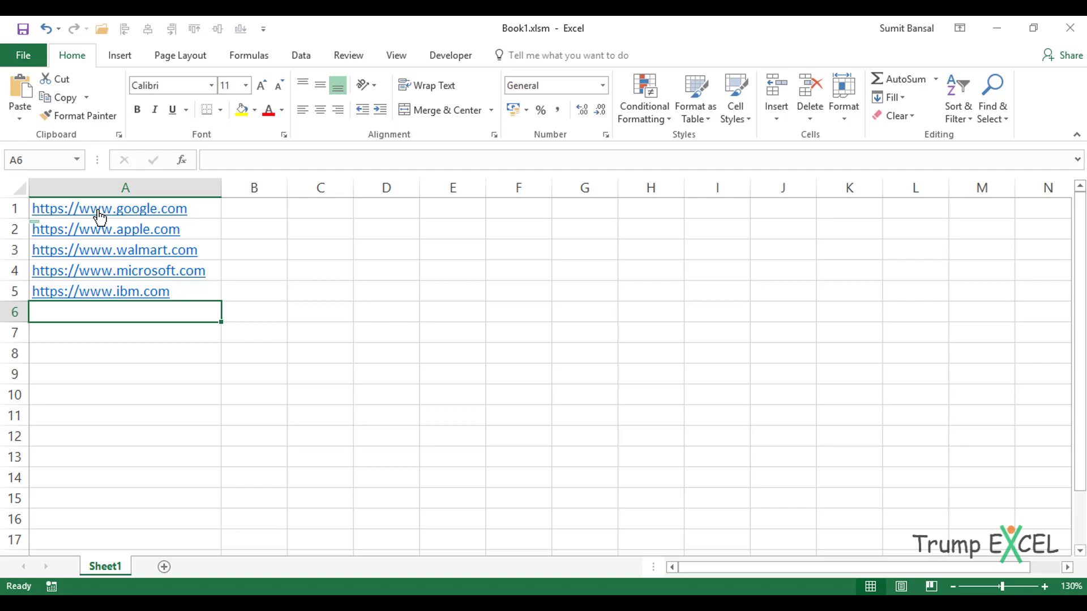
pyautogui.moveTo(101, 212)
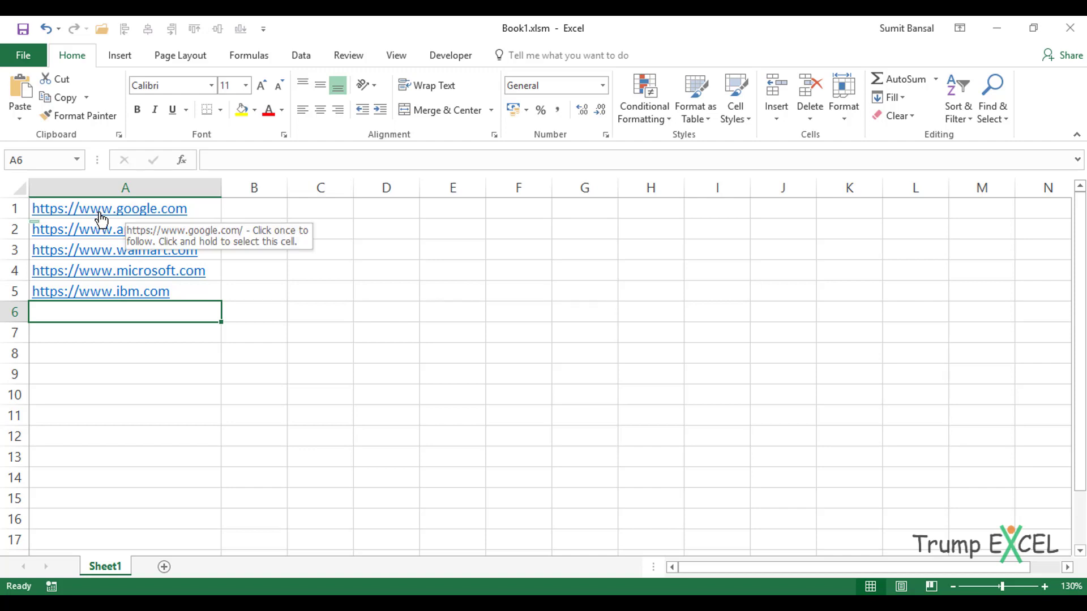
pyautogui.moveTo(114, 218)
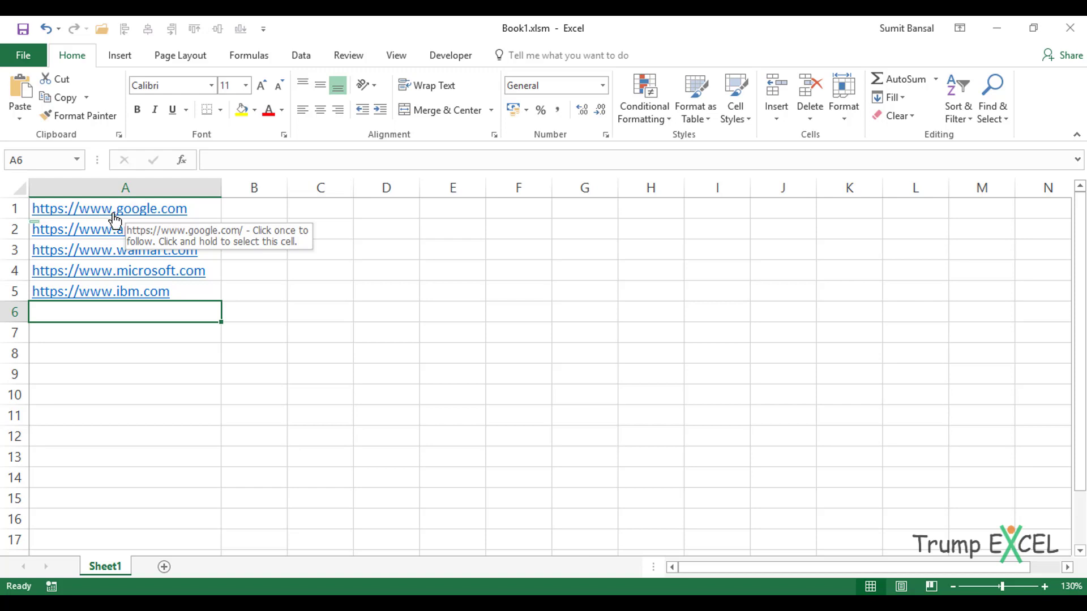
pyautogui.moveTo(210, 217)
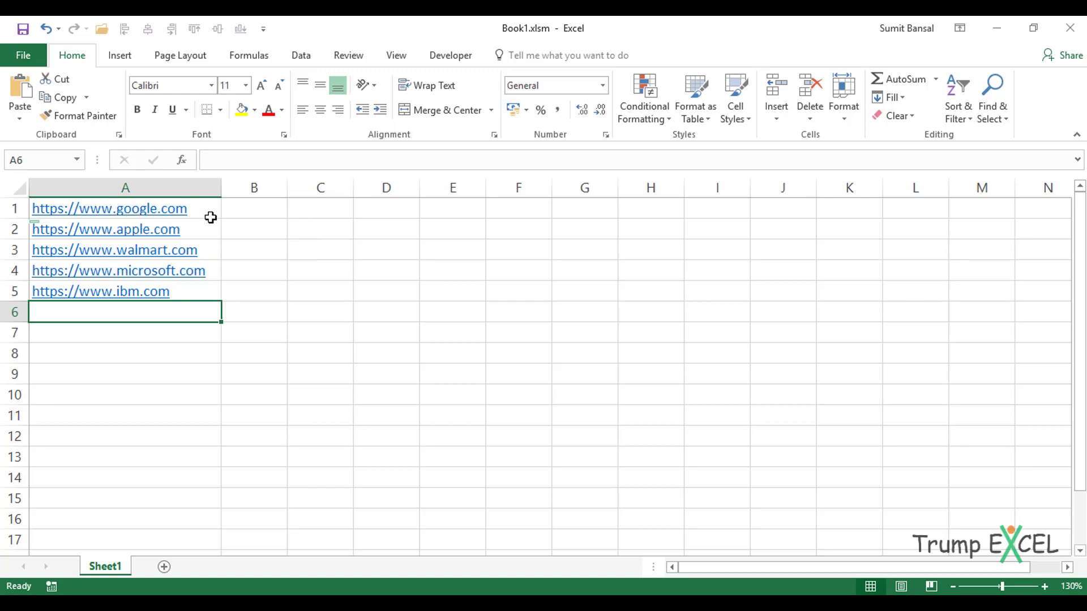
pyautogui.moveTo(245, 231)
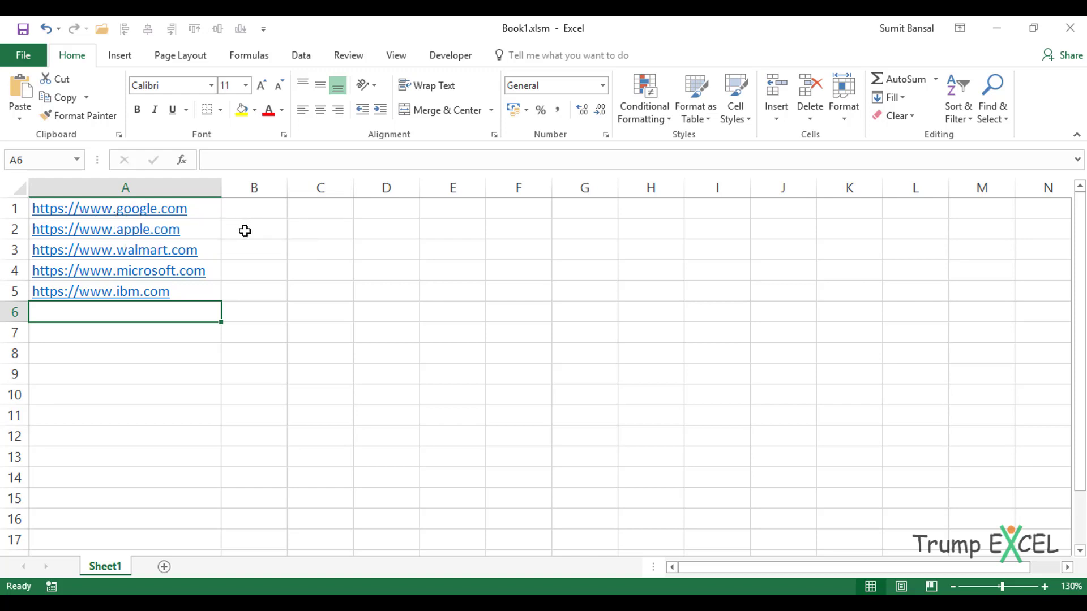
pyautogui.moveTo(165, 212)
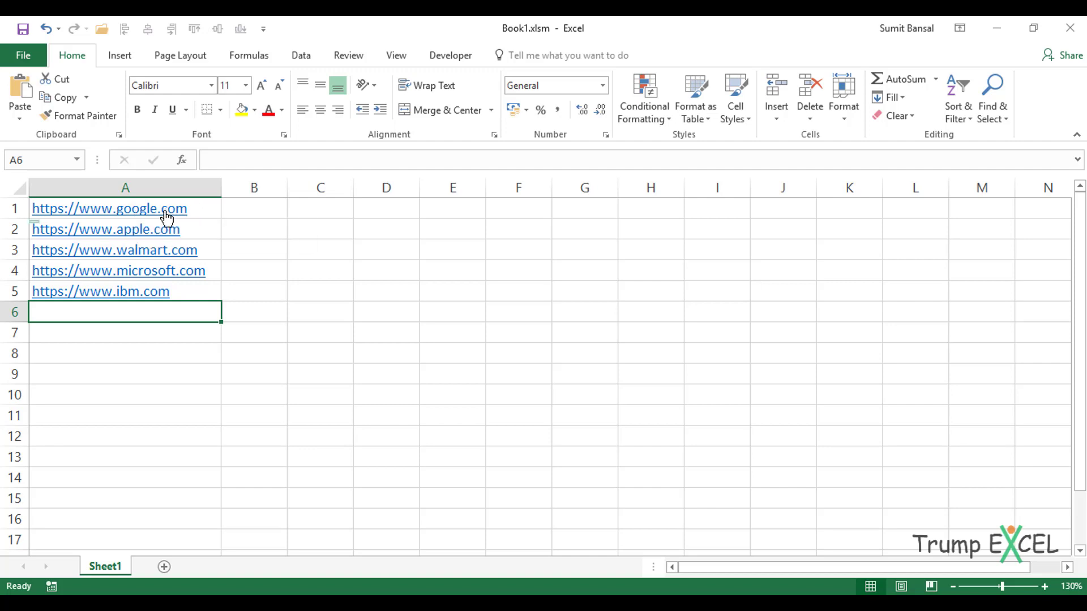
pyautogui.moveTo(153, 209)
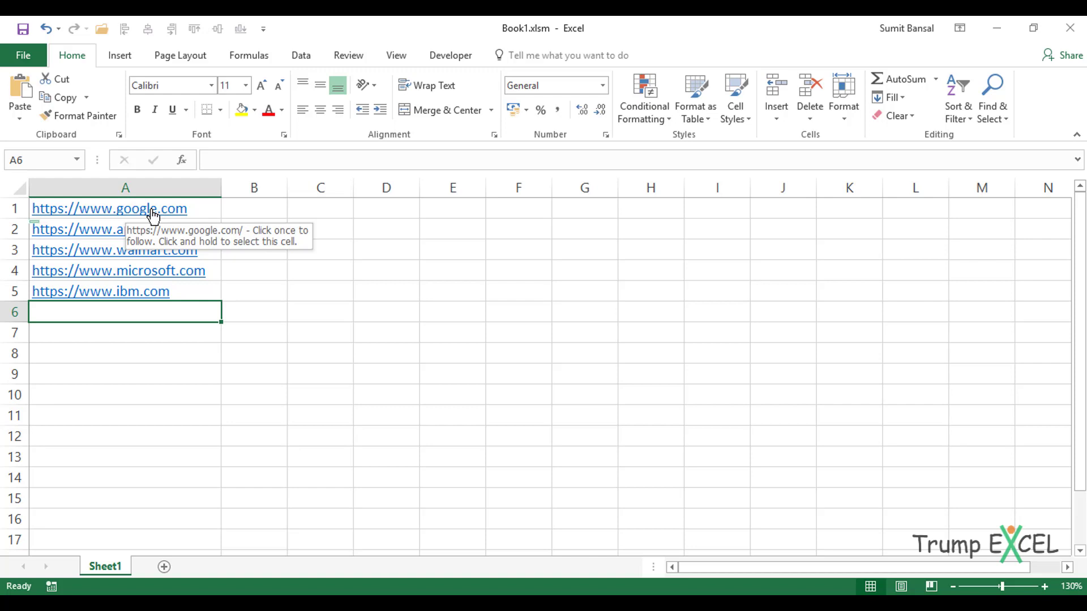
pyautogui.moveTo(270, 249)
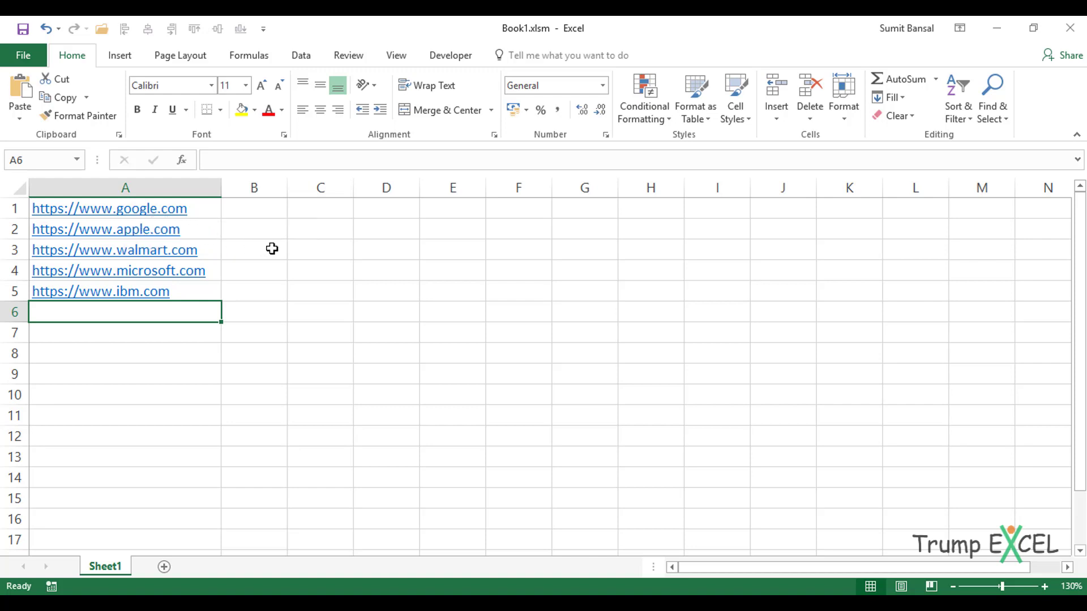
pyautogui.moveTo(242, 314)
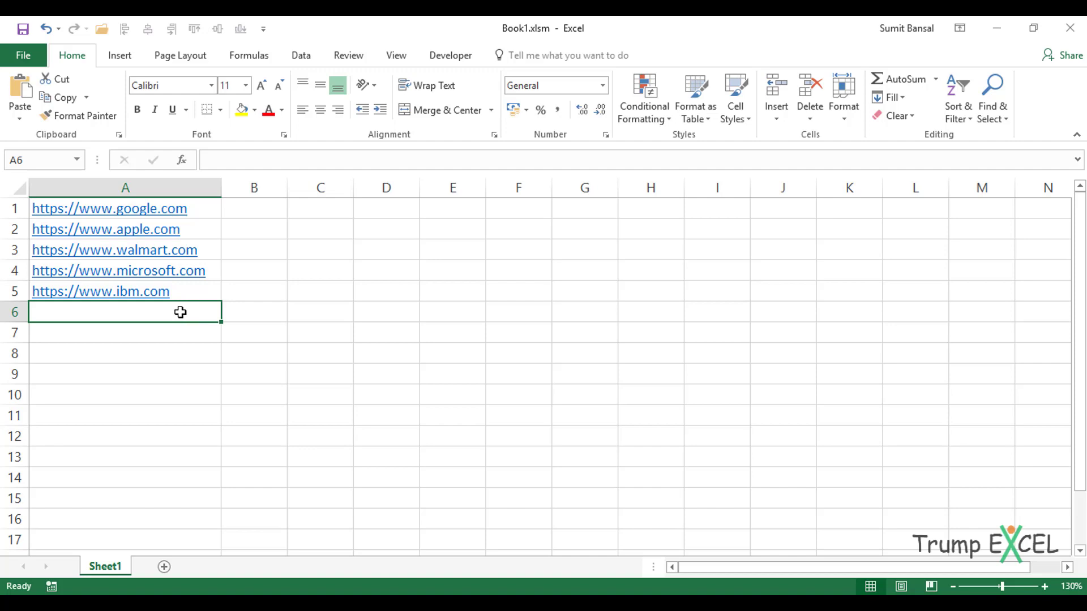
pyautogui.moveTo(220, 316)
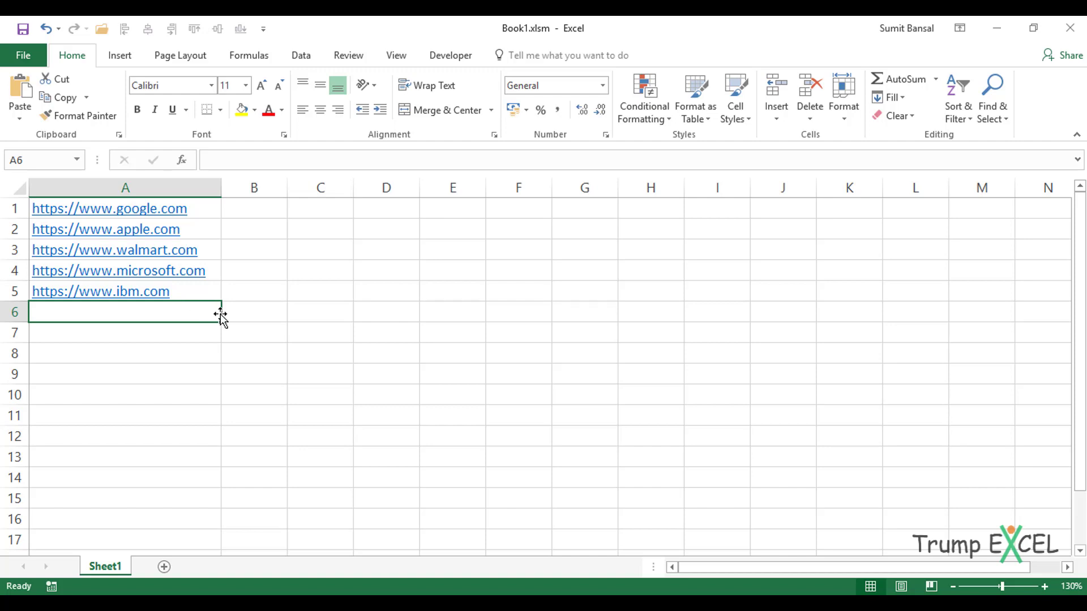
pyautogui.moveTo(243, 315)
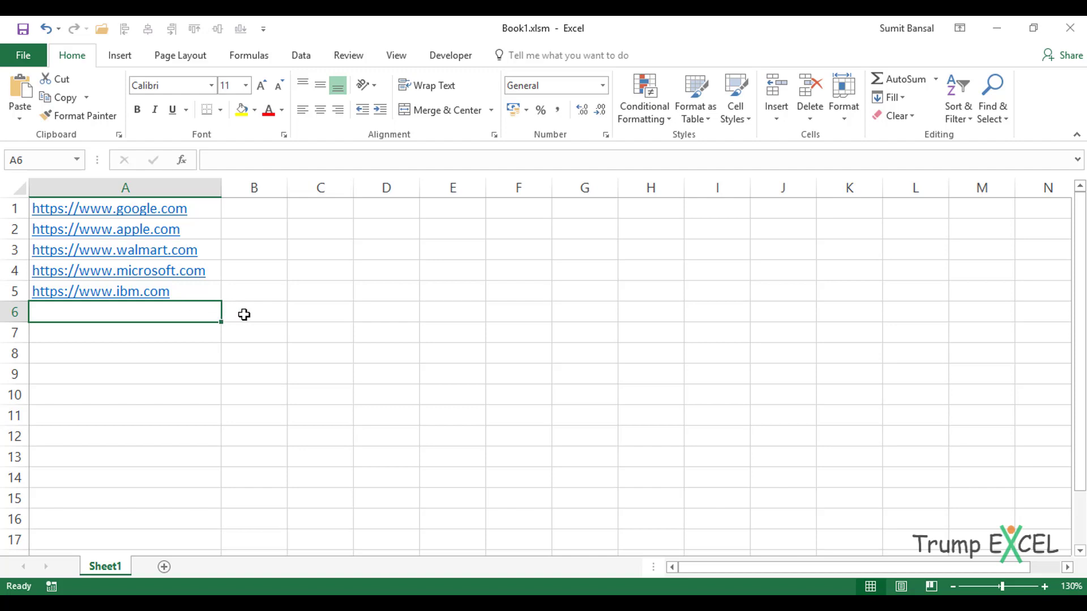
pyautogui.moveTo(205, 312)
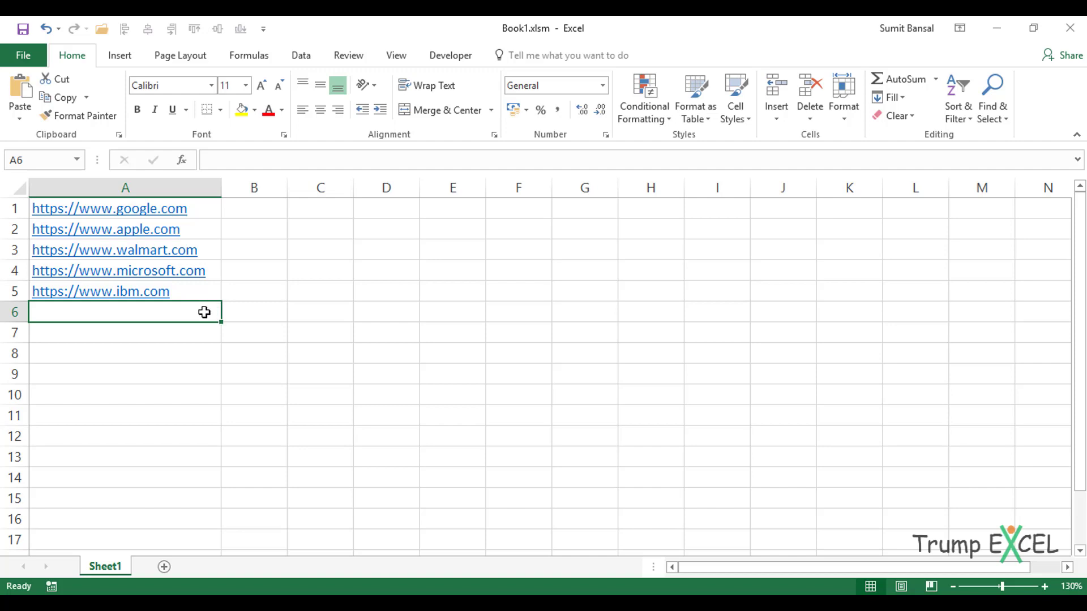
pyautogui.write('ht')
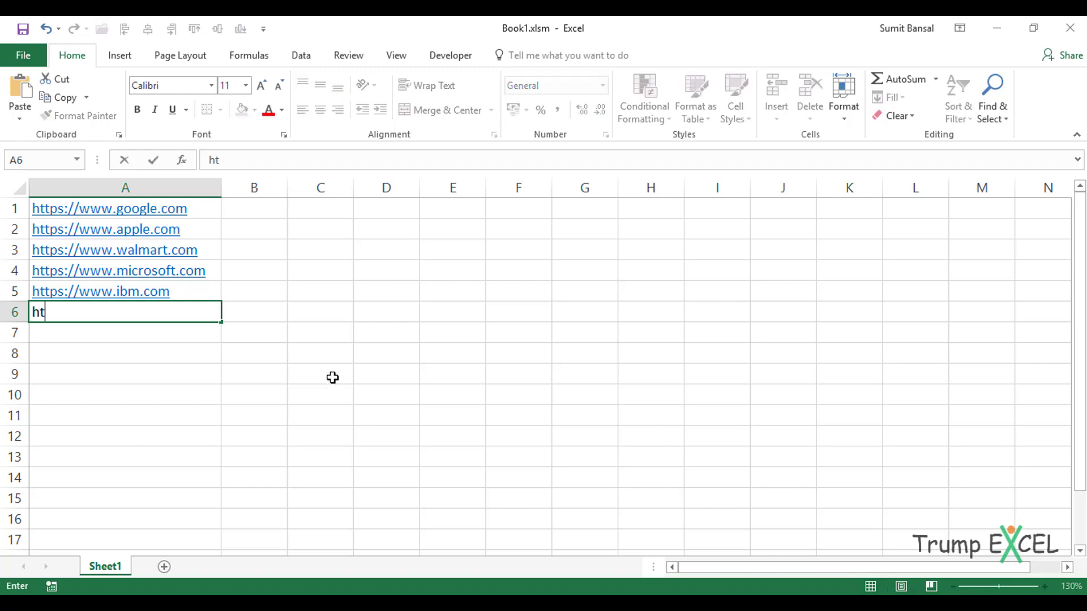
pyautogui.write('pp')
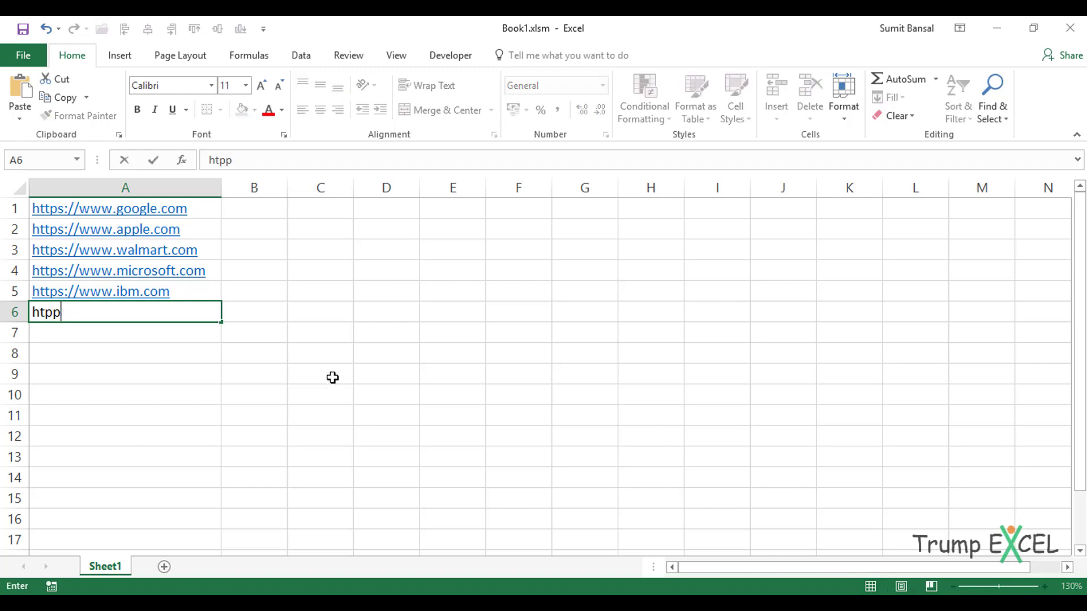
pyautogui.write('s')
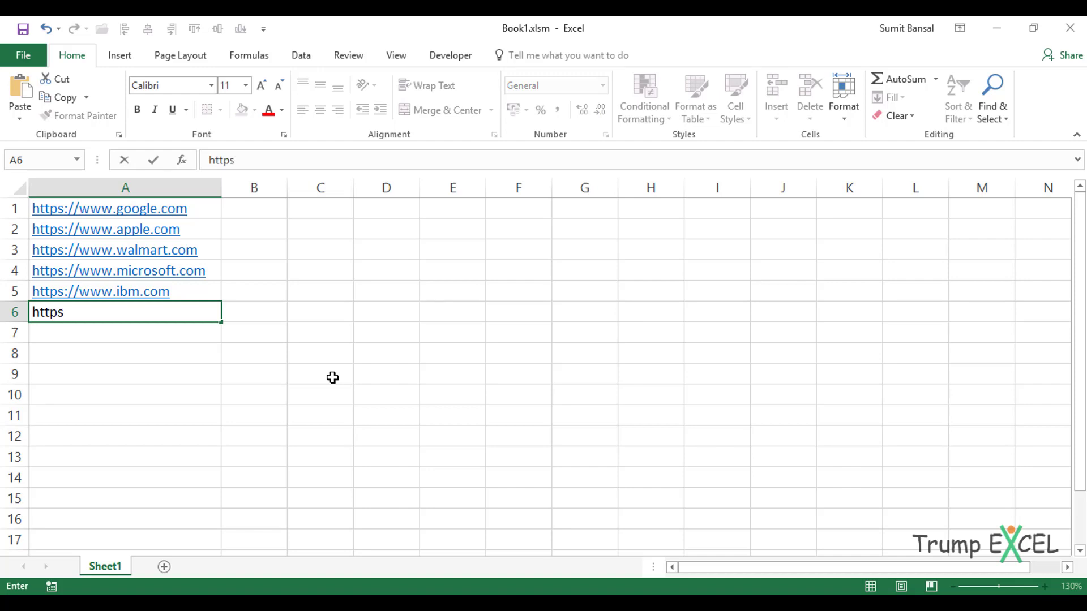
pyautogui.write(':/trumpexcel.com')
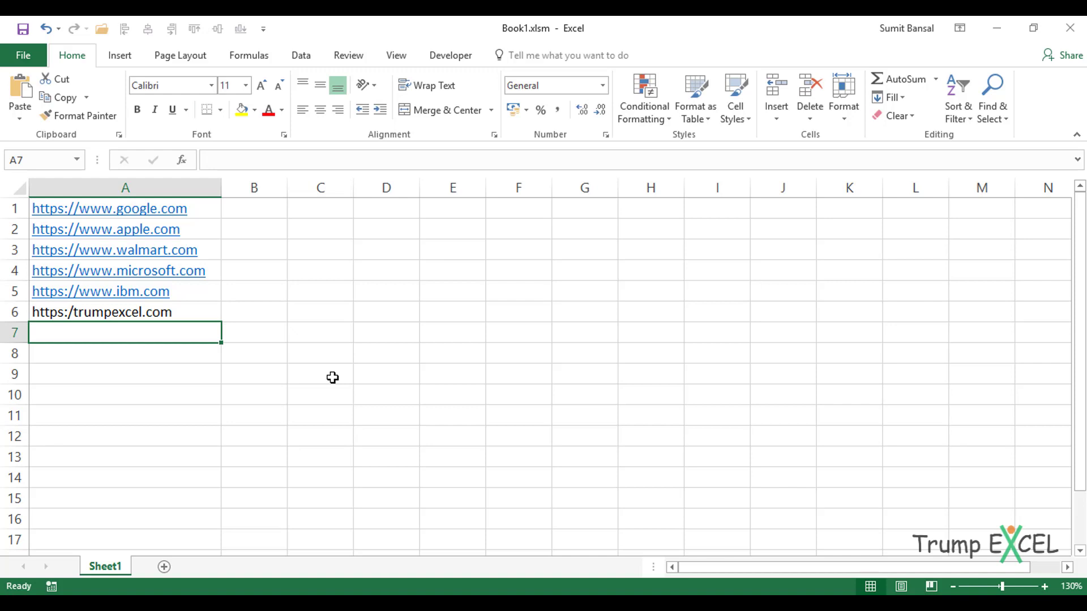
pyautogui.doubleClick(102, 313)
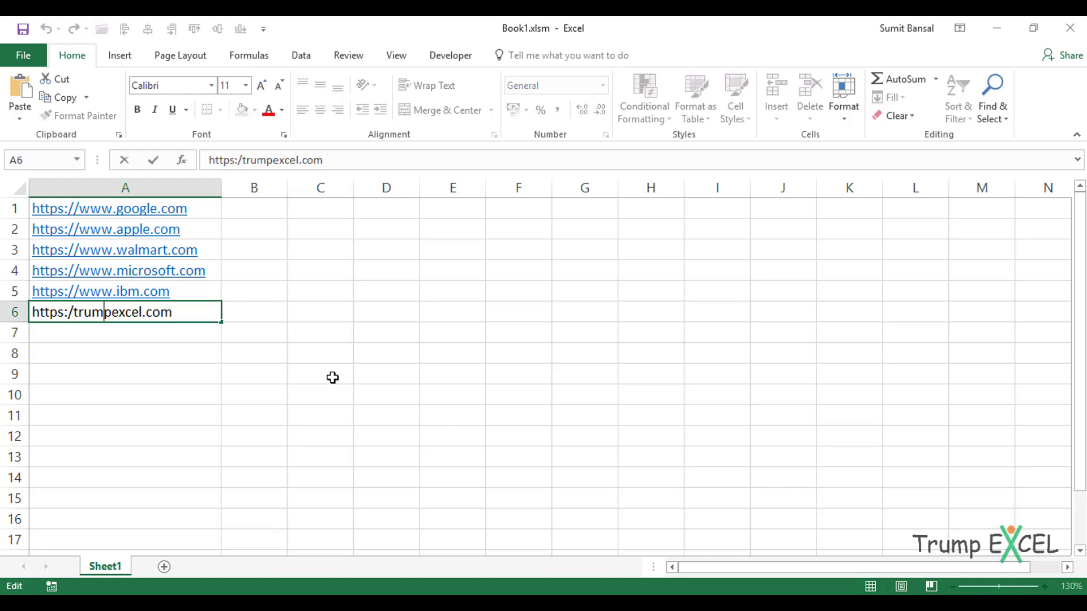
pyautogui.write('/')
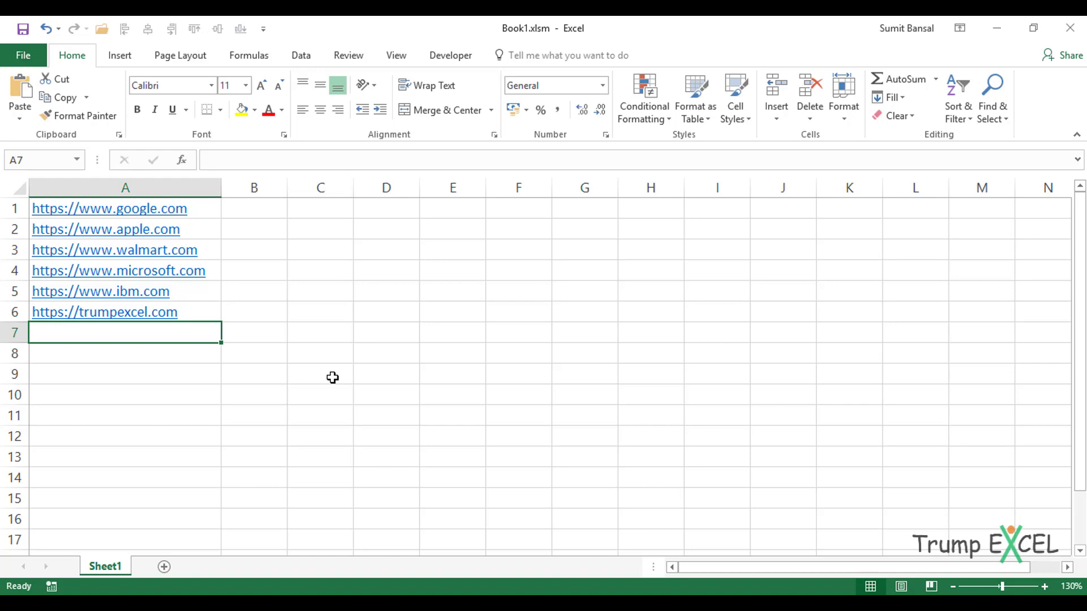
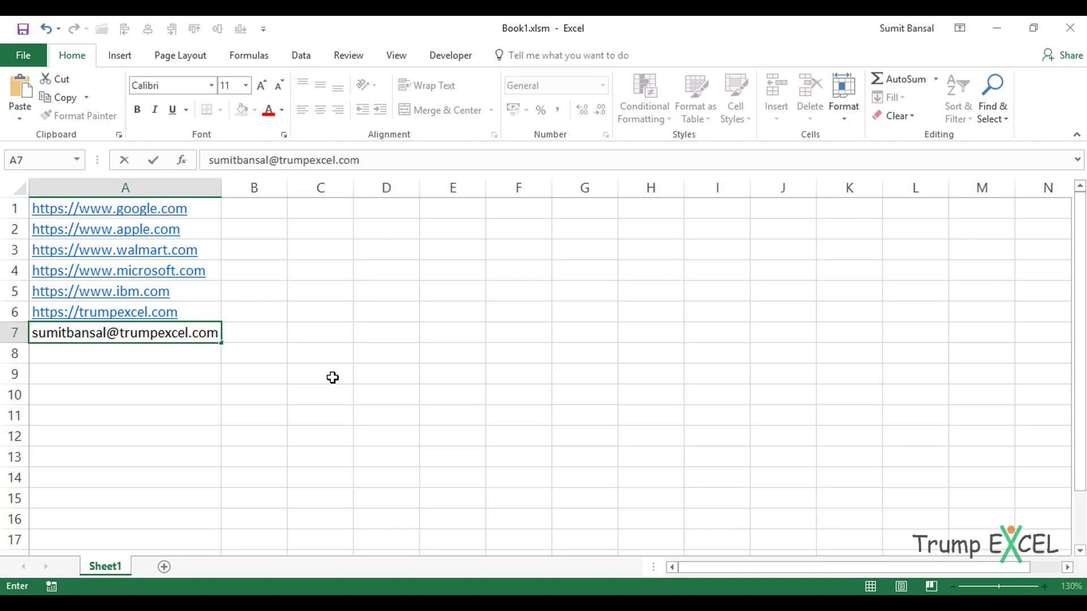
pyautogui.press('Return')
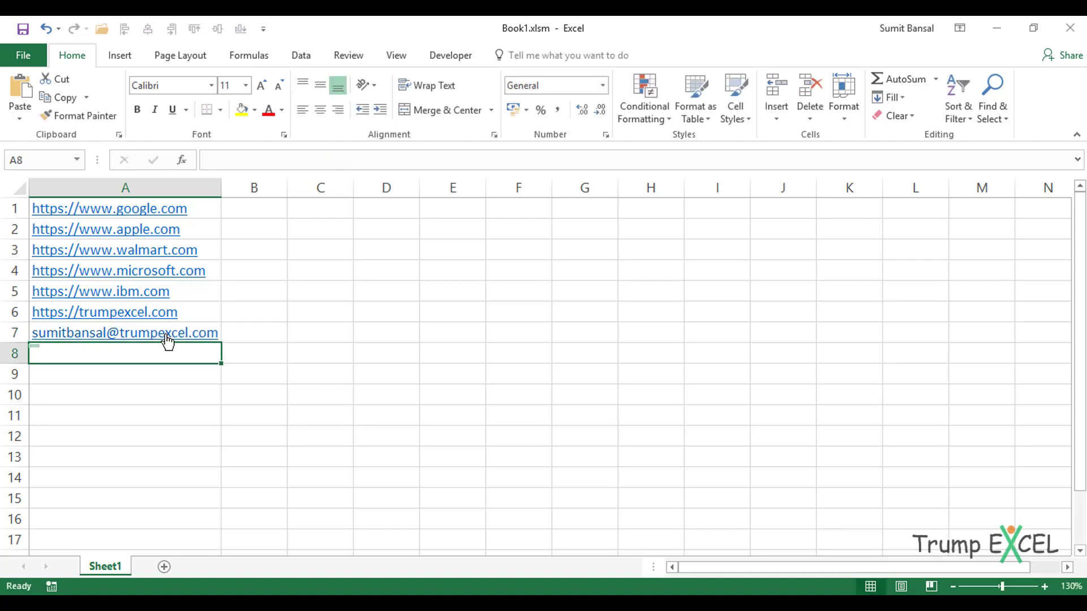
pyautogui.moveTo(294, 317)
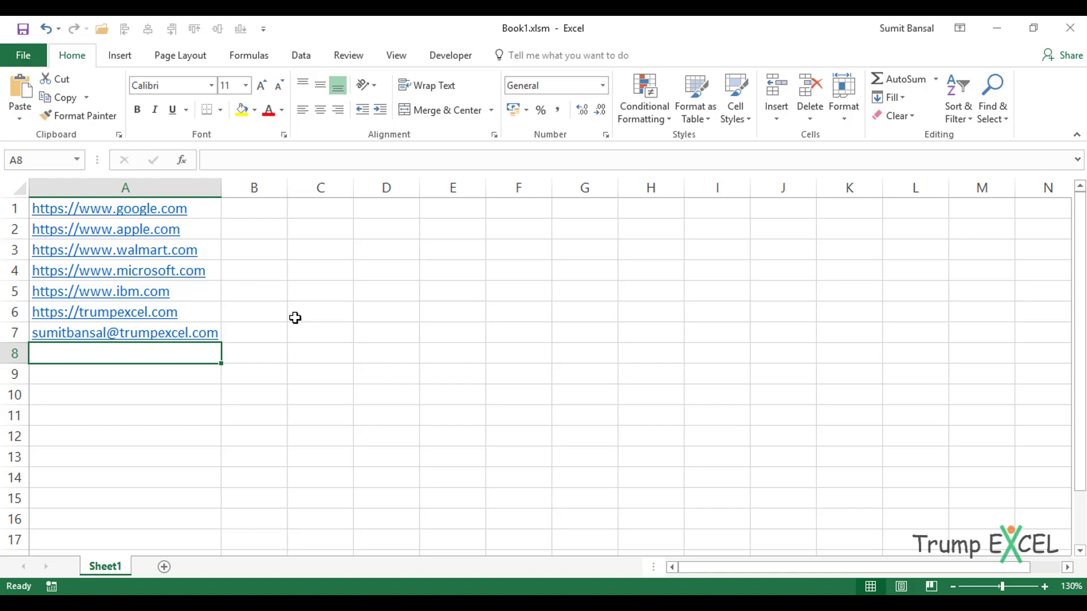
pyautogui.moveTo(203, 343)
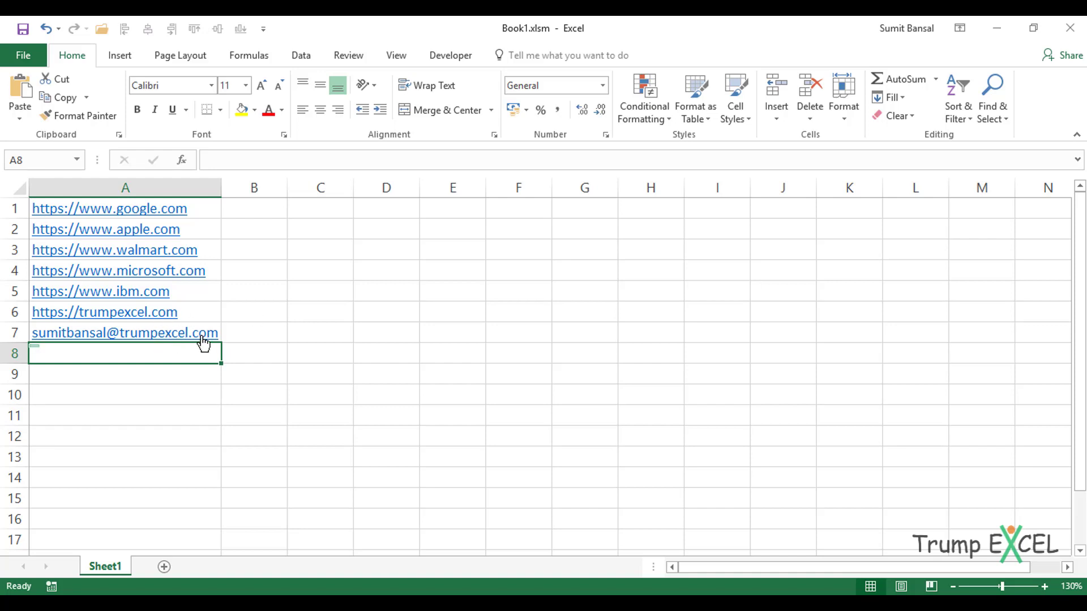
pyautogui.moveTo(233, 274)
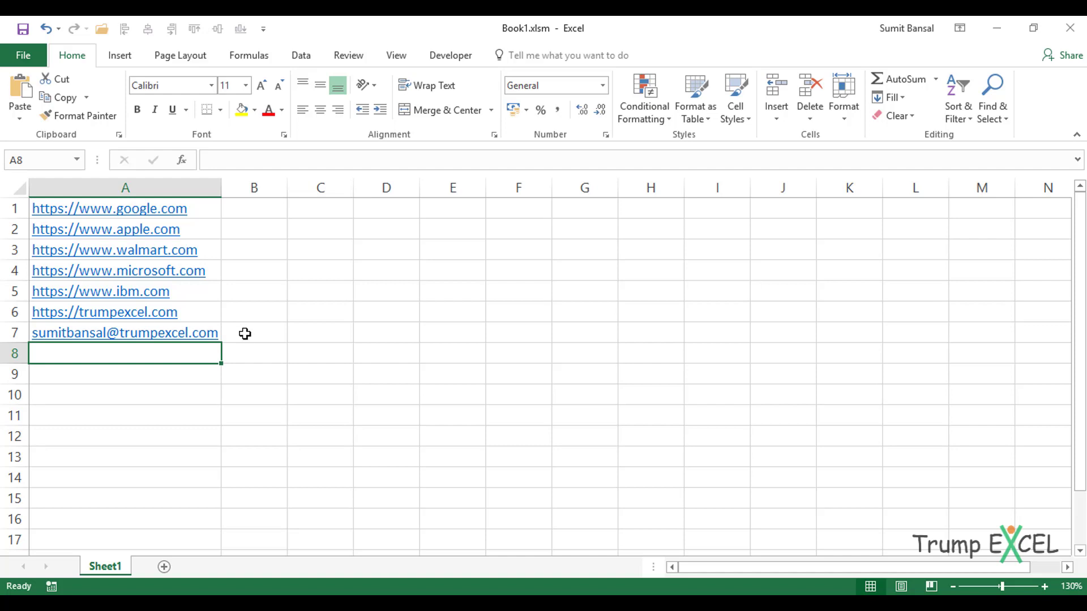
pyautogui.moveTo(78, 328)
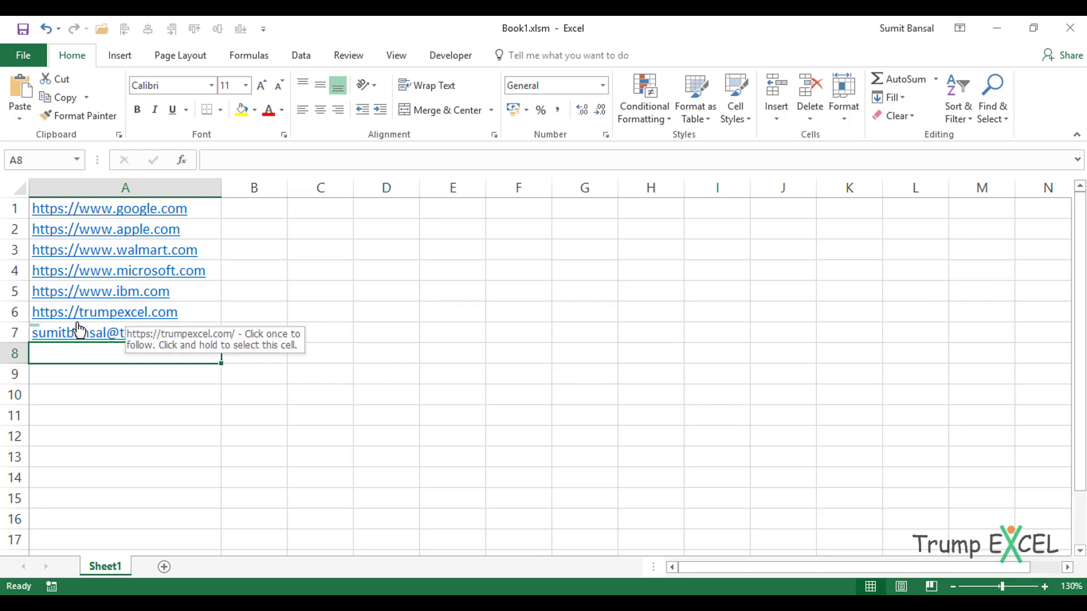
pyautogui.moveTo(205, 315)
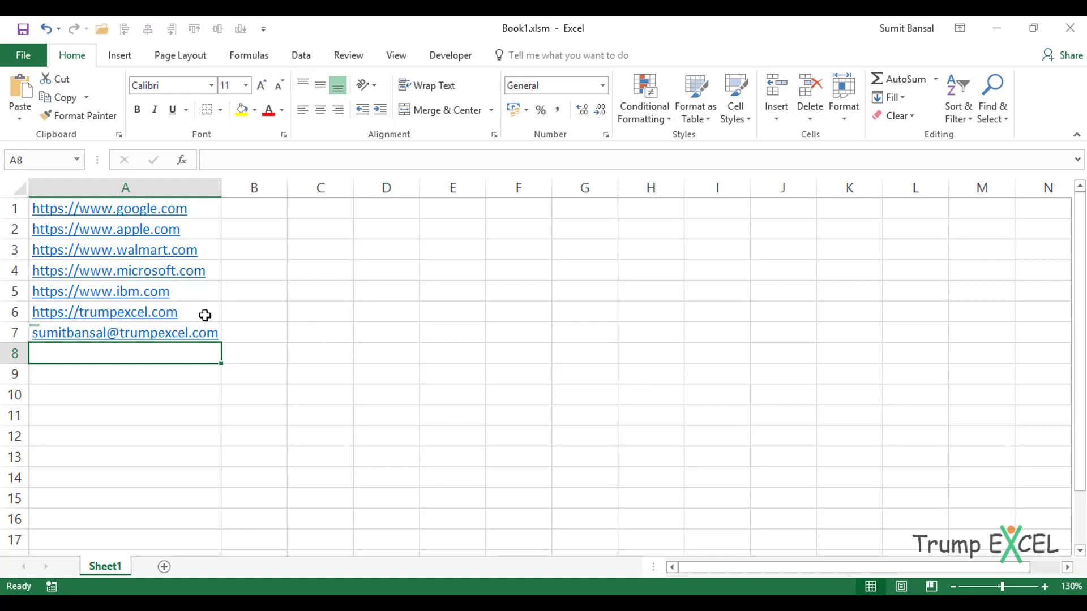
pyautogui.moveTo(266, 317)
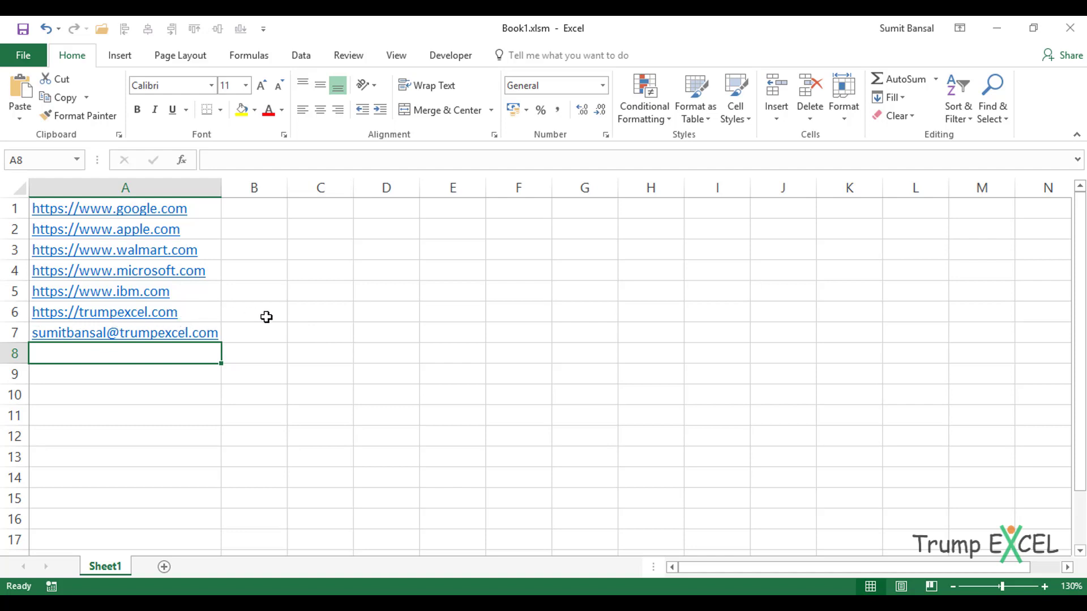
pyautogui.moveTo(249, 292)
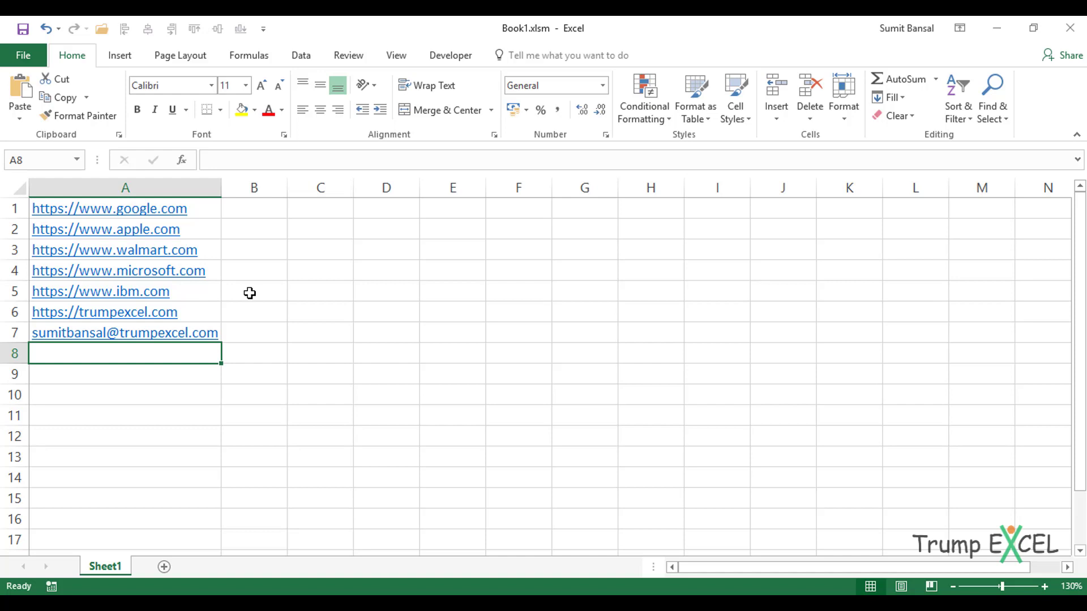
# - Select the column A cells and remove their hyperlinks via the context menu
pyautogui.click(101, 291)
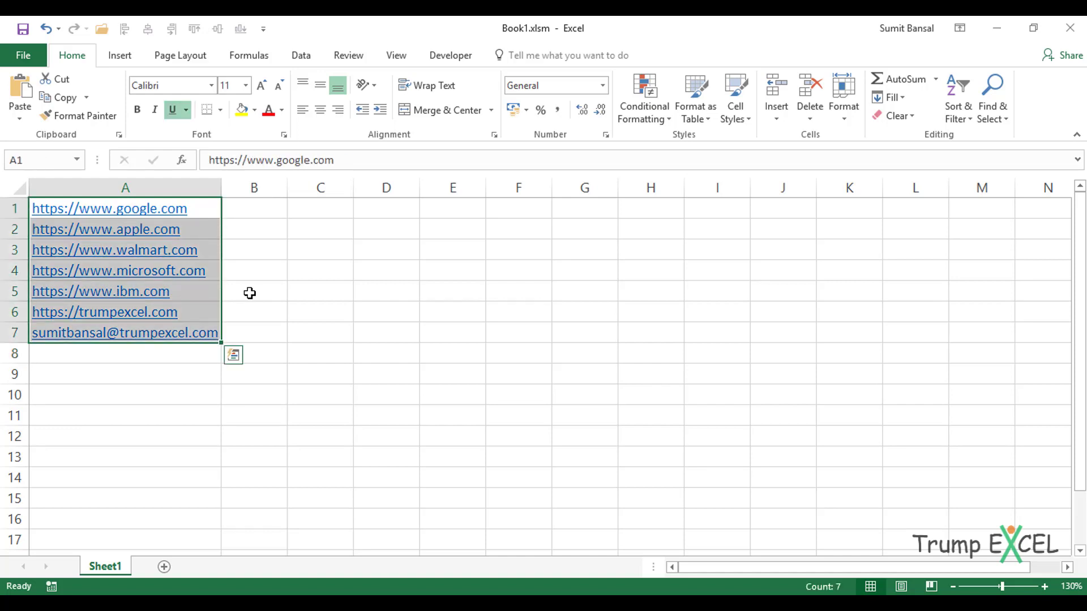
pyautogui.moveTo(305, 259)
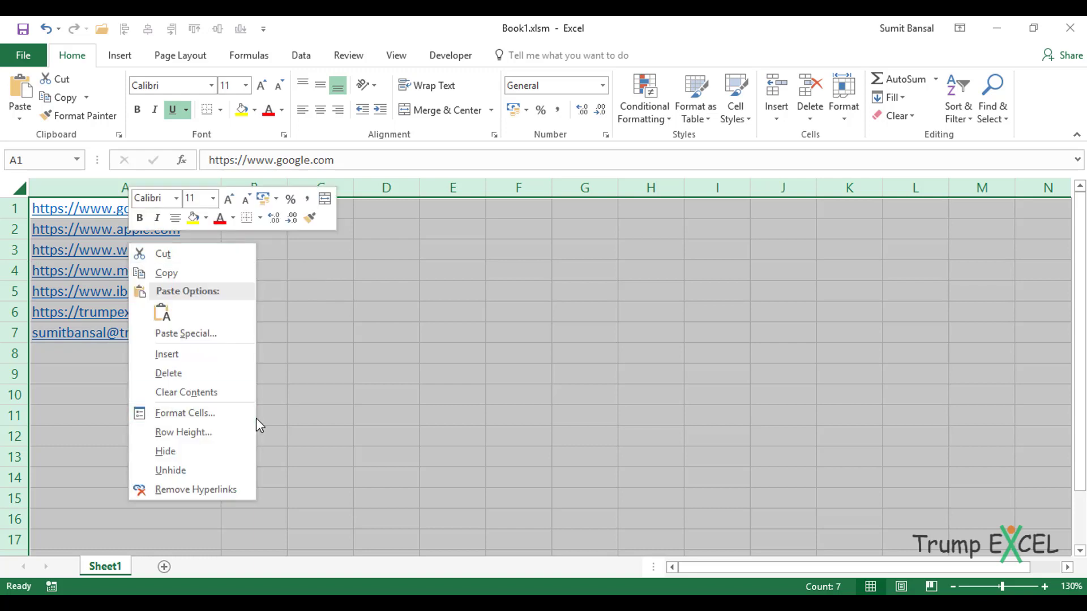
pyautogui.moveTo(194, 489)
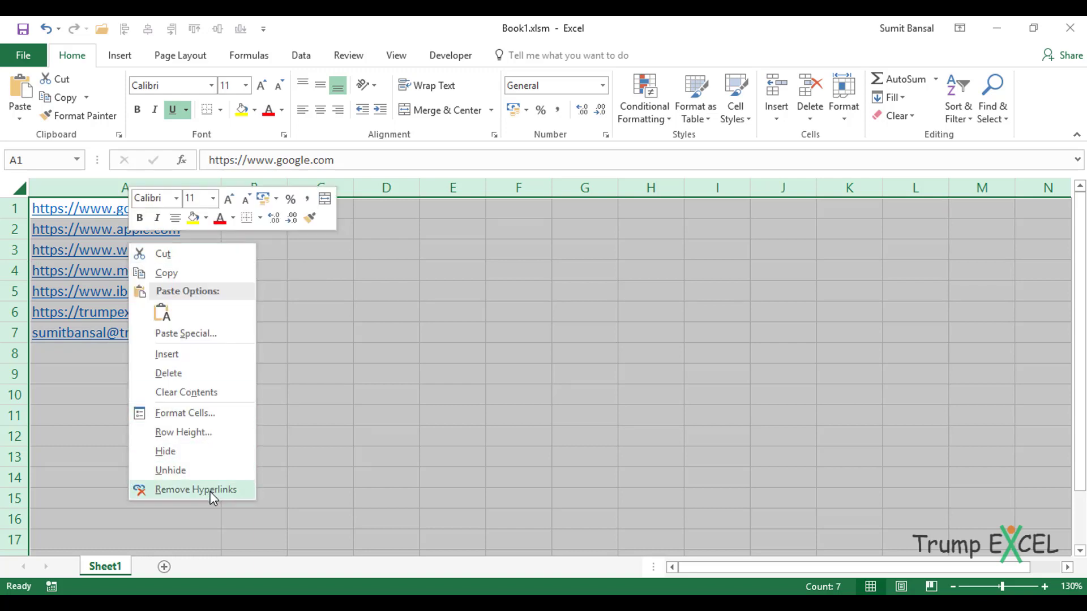
pyautogui.click(194, 489)
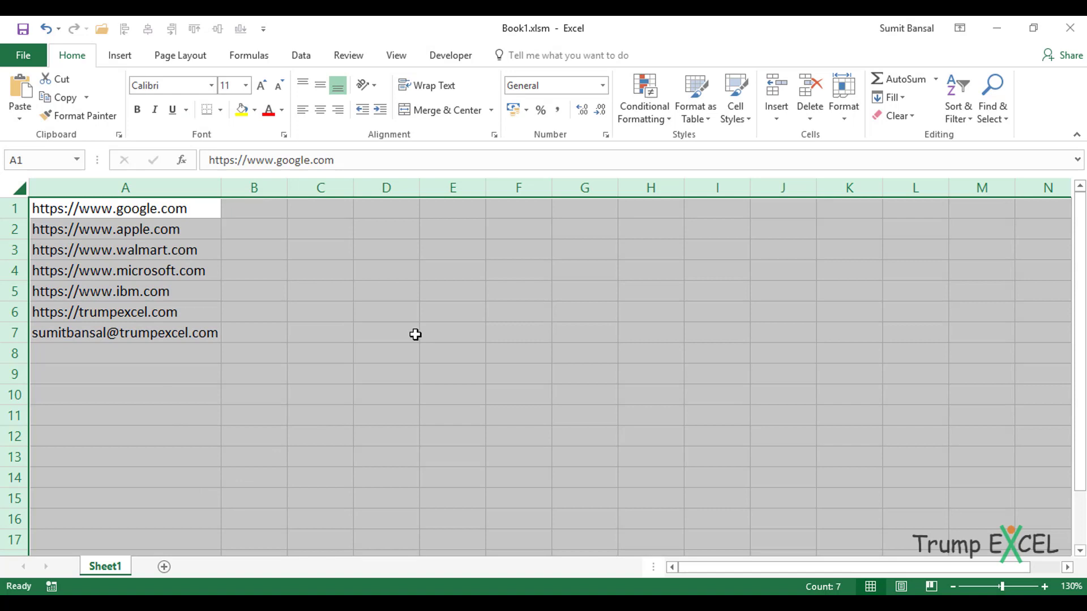
pyautogui.moveTo(143, 231)
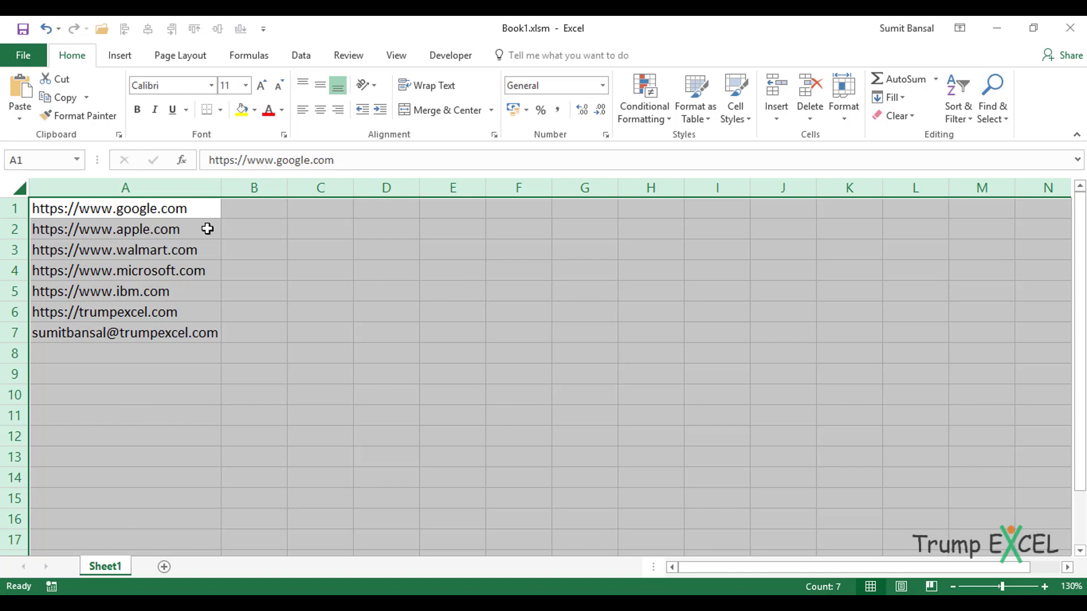
pyautogui.moveTo(260, 314)
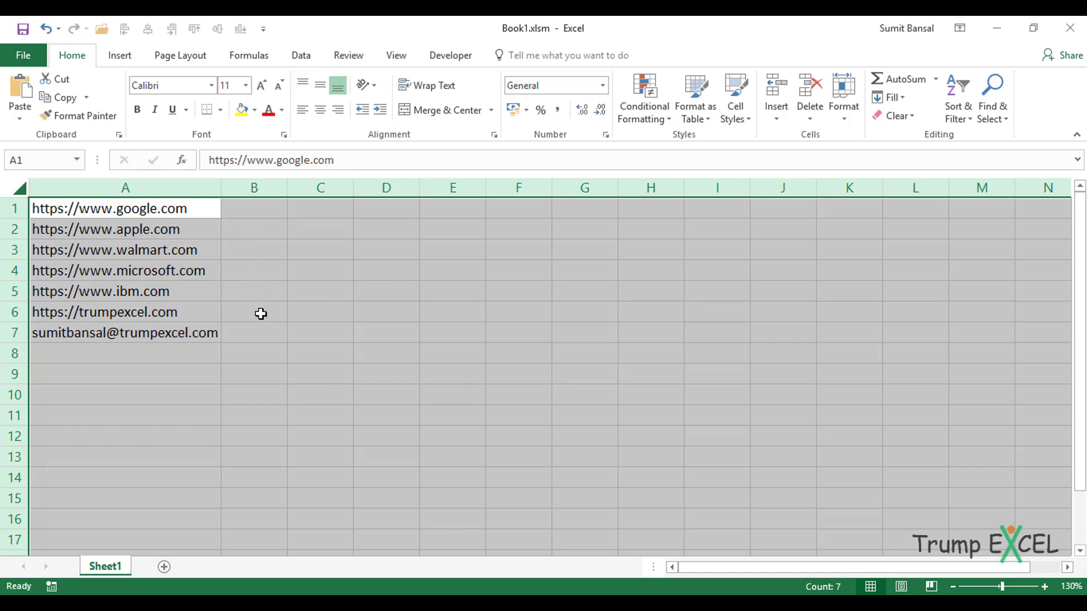
pyautogui.moveTo(206, 208)
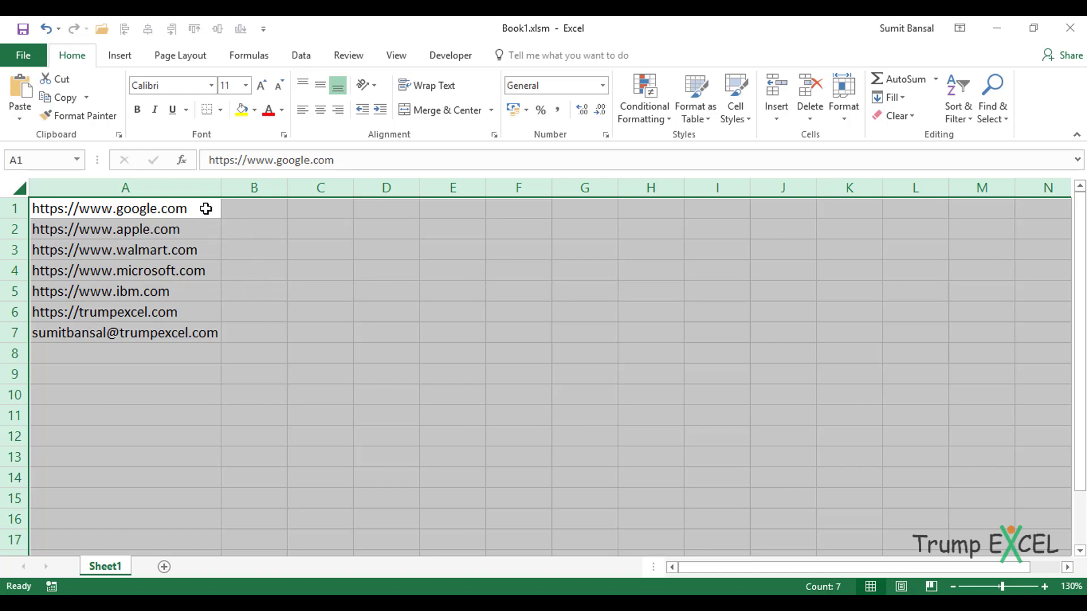
pyautogui.moveTo(217, 210)
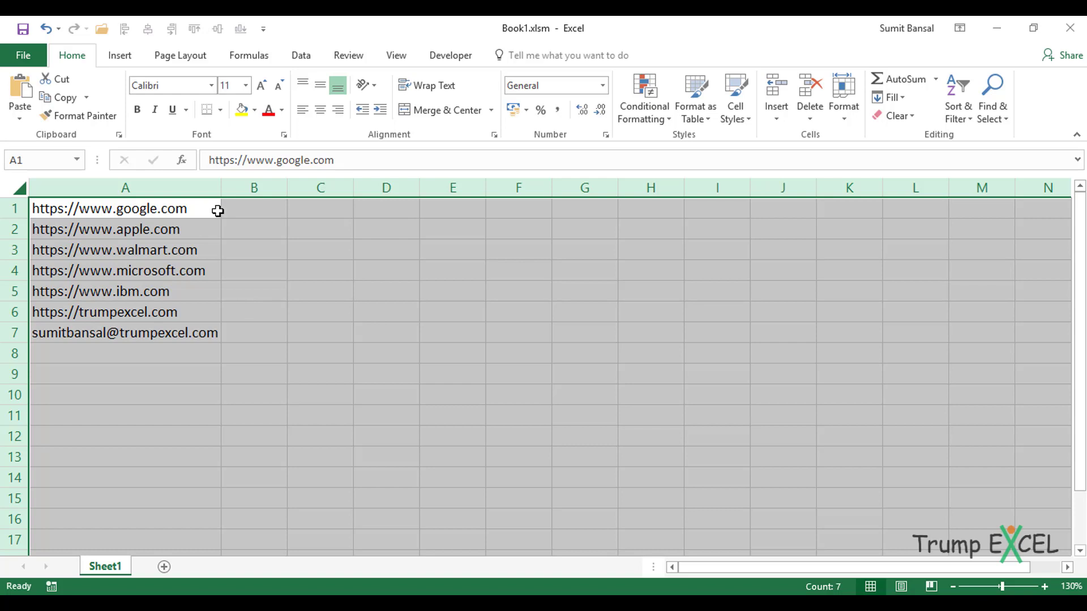
pyautogui.moveTo(251, 33)
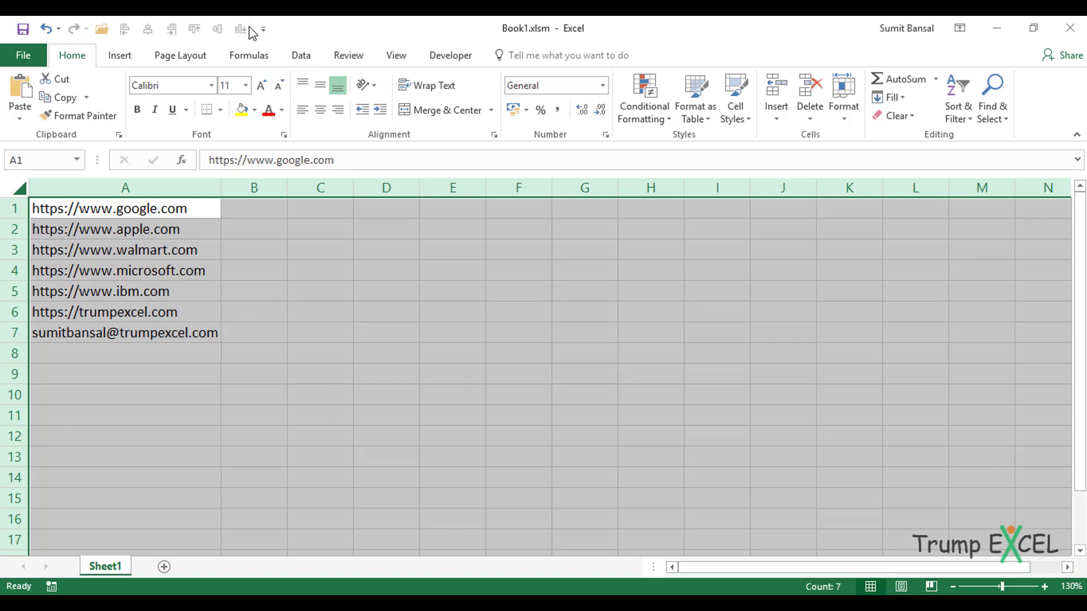
pyautogui.moveTo(107, 251)
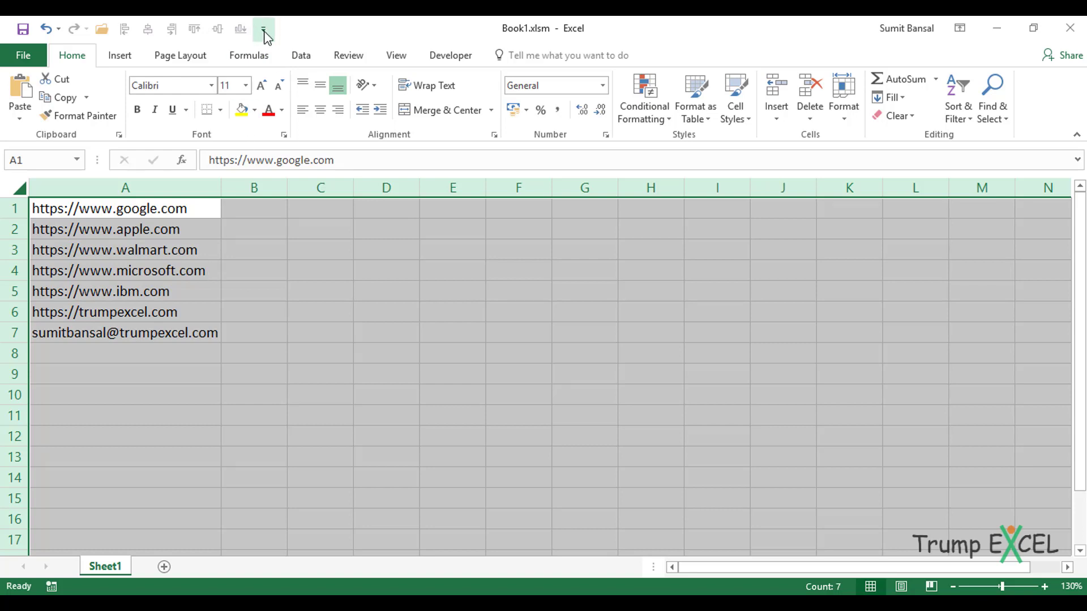
# - Undo the hyperlink removal so all seven addresses are links again
pyautogui.click(124, 354)
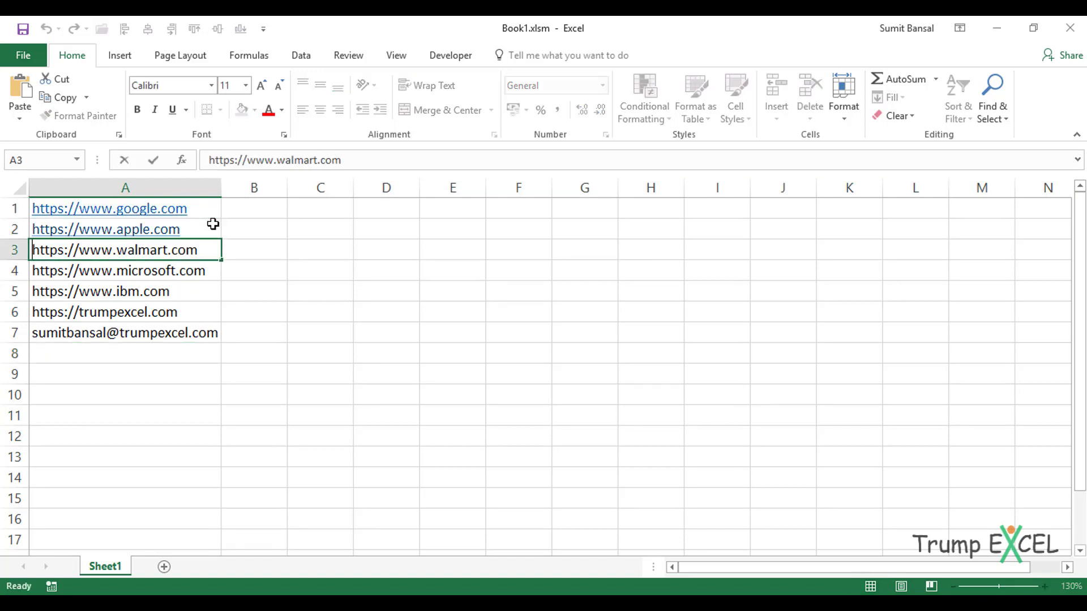
pyautogui.click(124, 353)
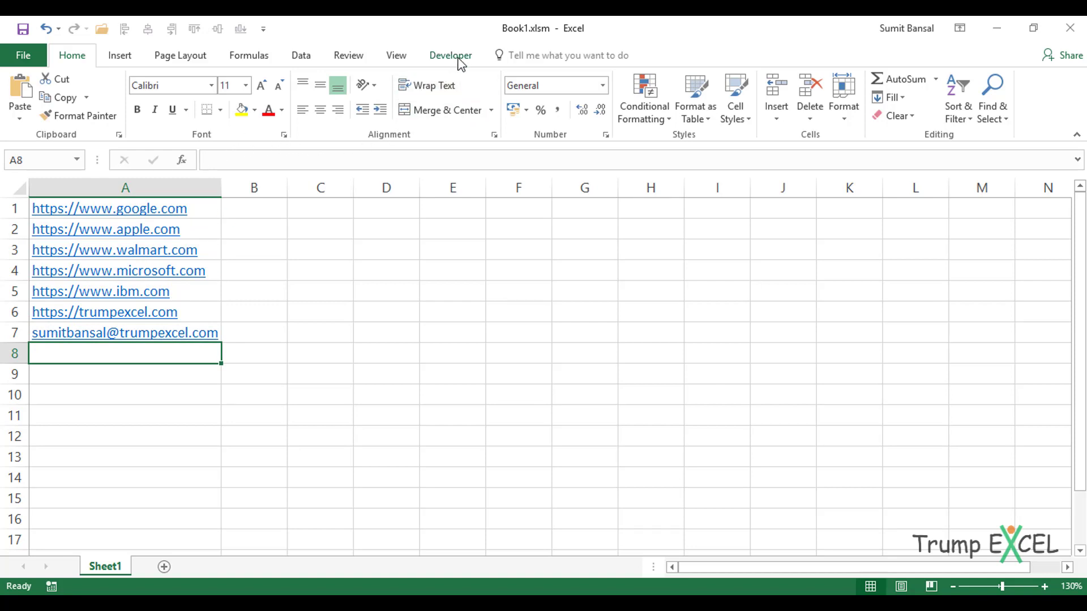
# - Open the Visual Basic editor from the Developer ribbon
pyautogui.click(449, 55)
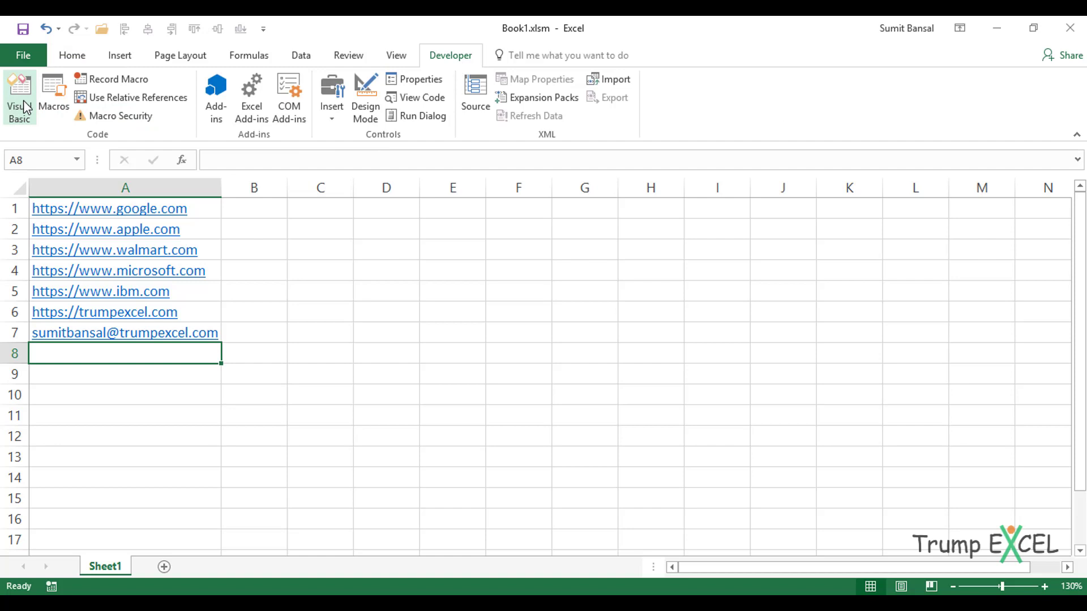
pyautogui.moveTo(19, 98)
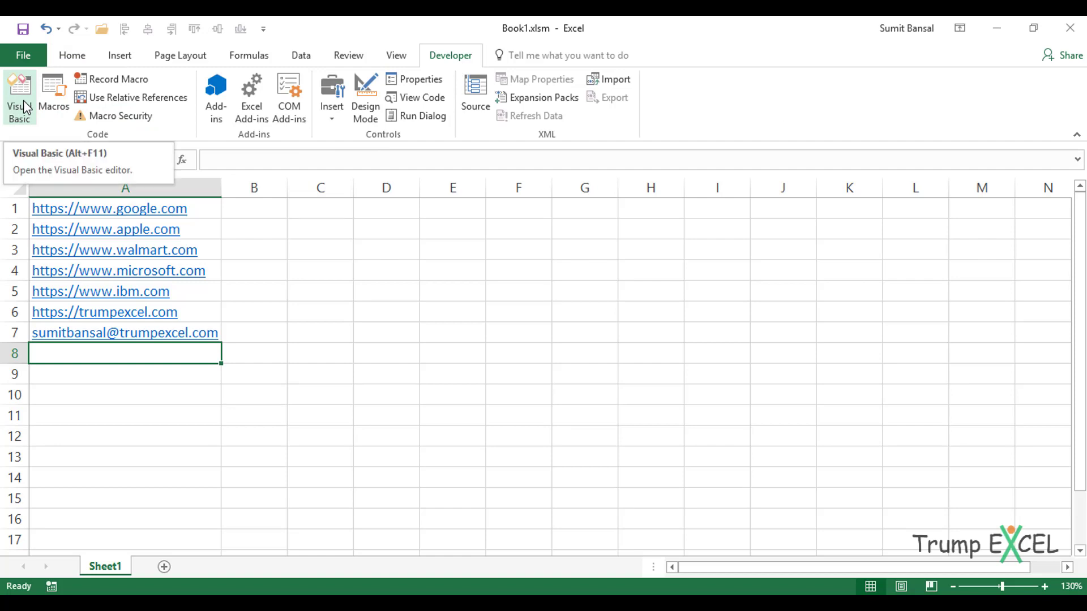
pyautogui.click(19, 97)
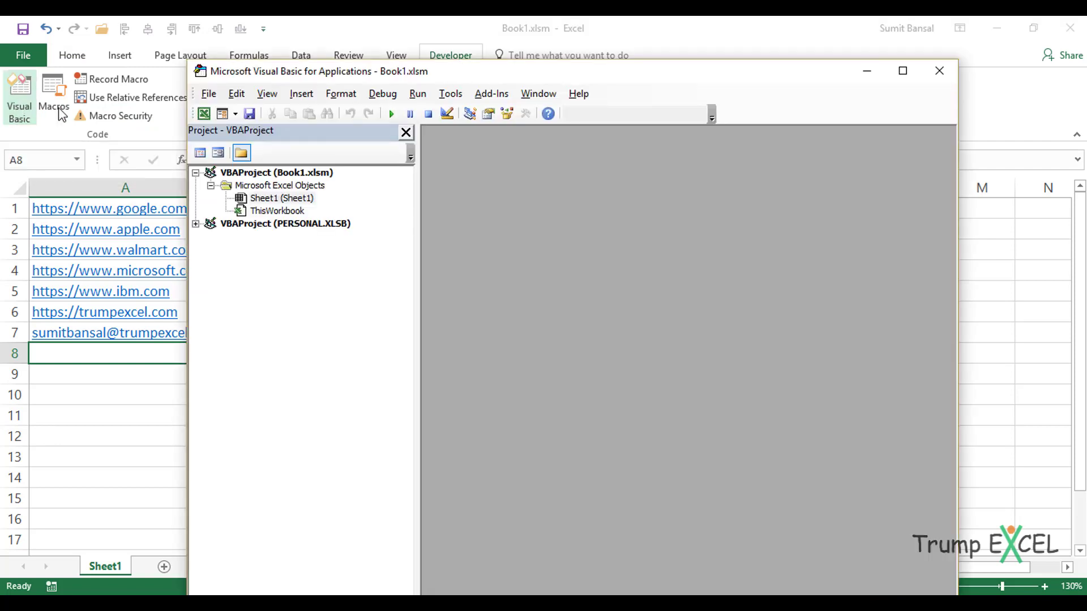
pyautogui.moveTo(464, 83)
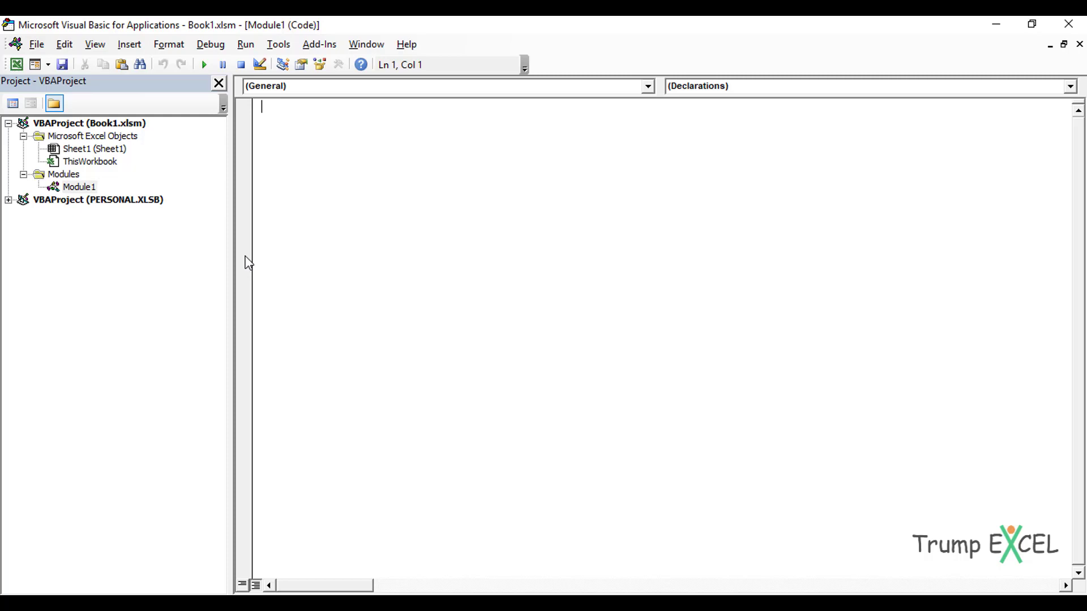
pyautogui.moveTo(318, 196)
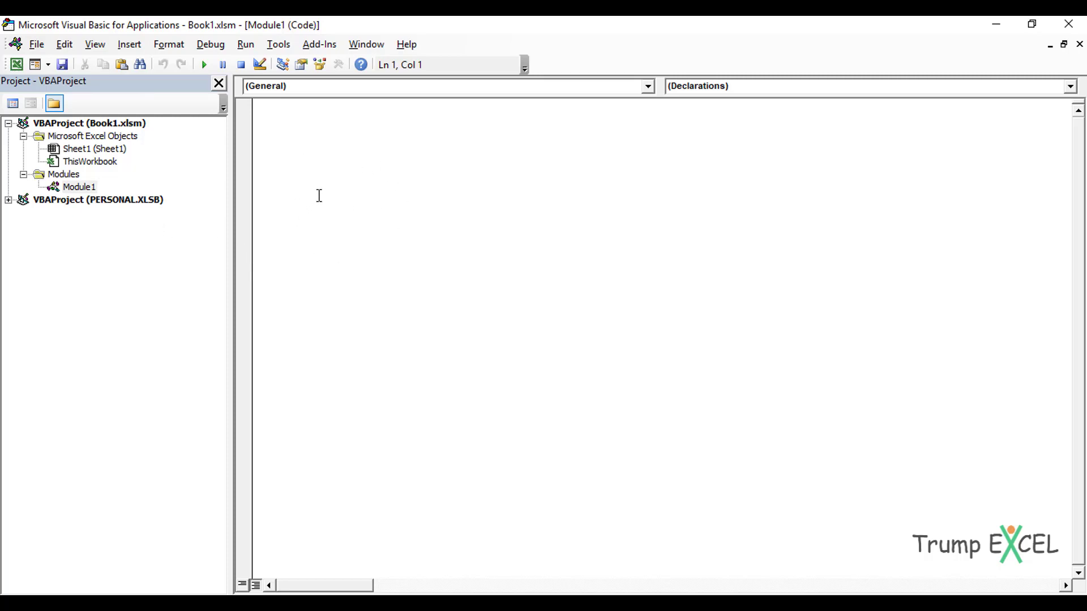
# - Write Sub removeallhyperlinks containing ActiveSheet.Hyperlinks.Delete, then restore the editor window
pyautogui.write('sub')
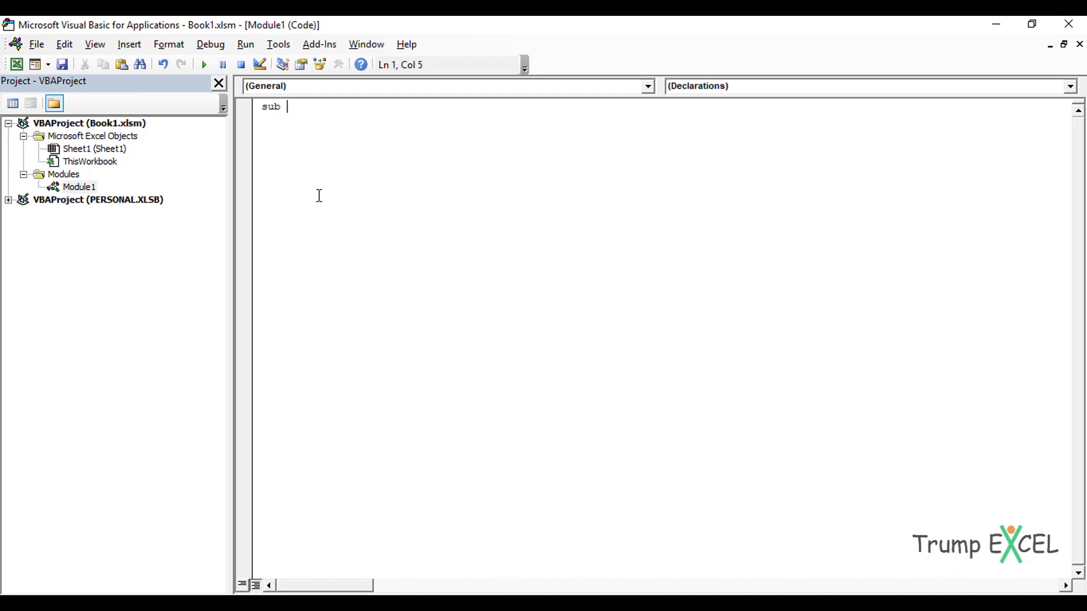
pyautogui.write('rem')
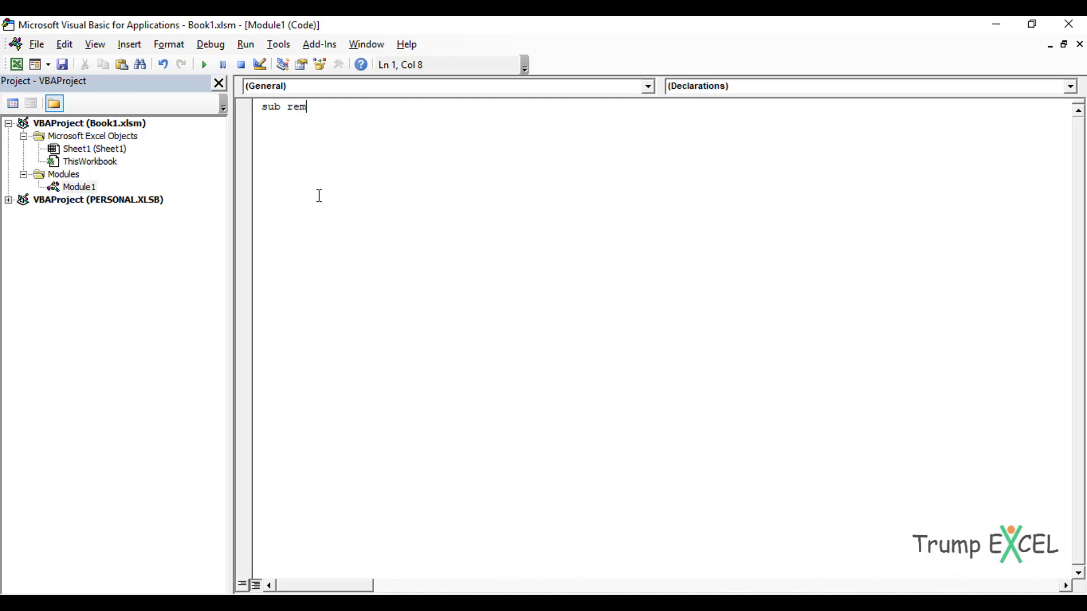
pyautogui.write('oveallh')
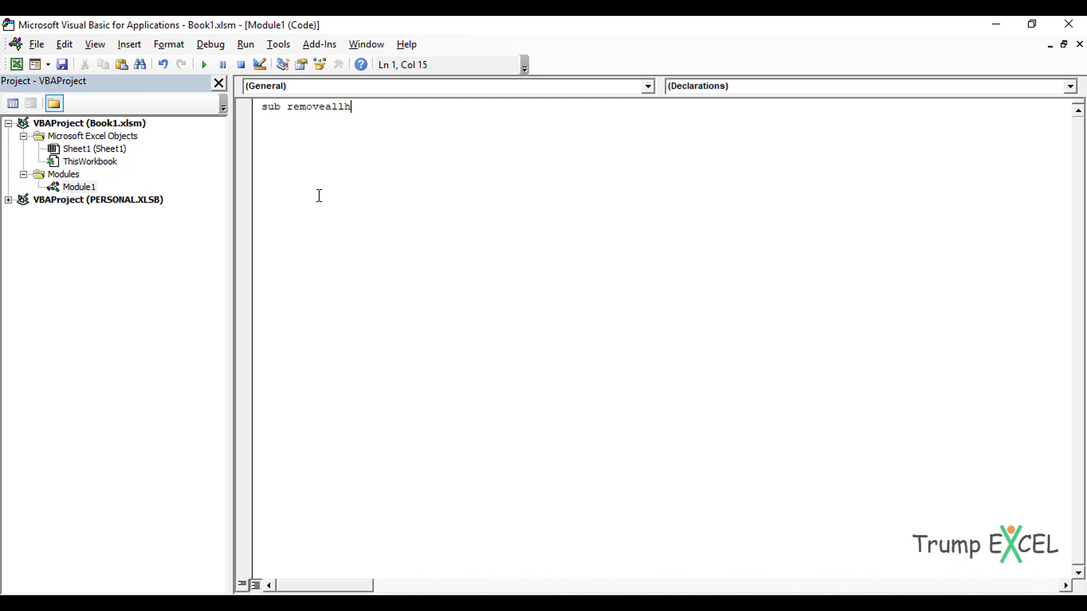
pyautogui.press('Return')
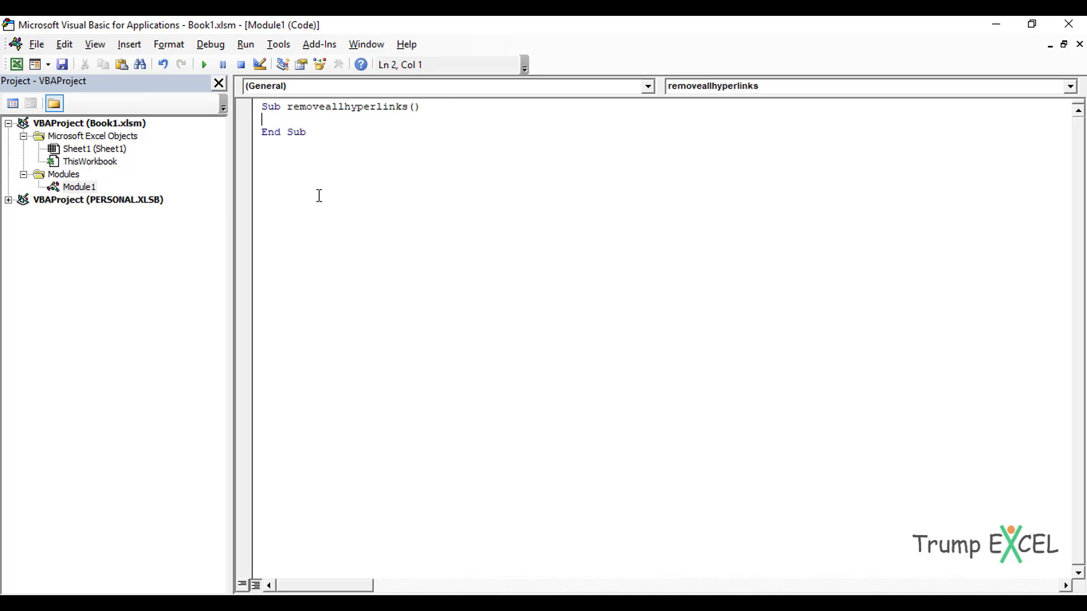
pyautogui.write('Ac')
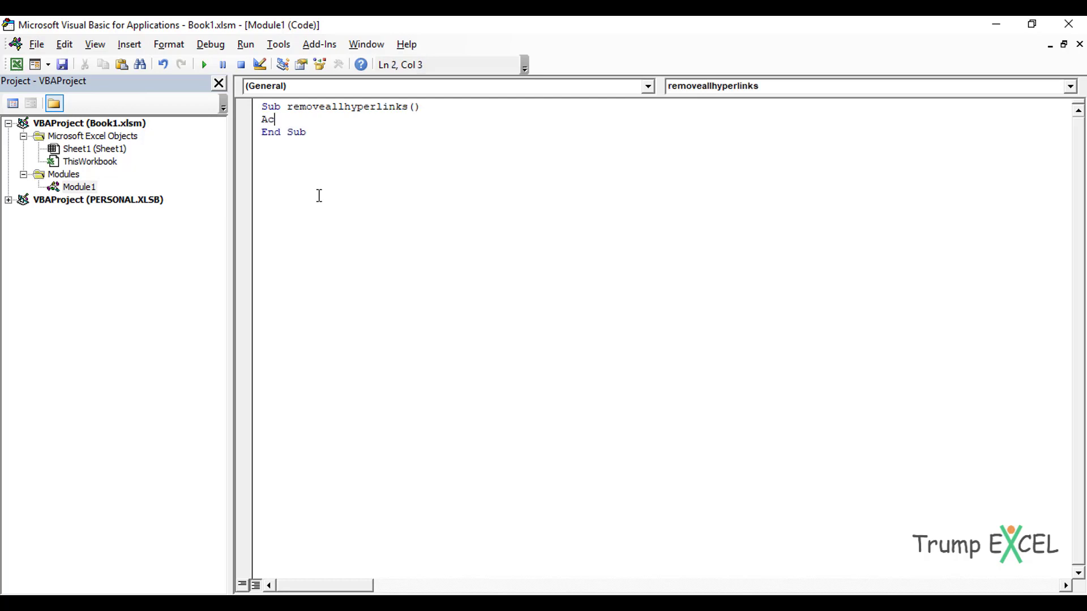
pyautogui.write('tivesheet')
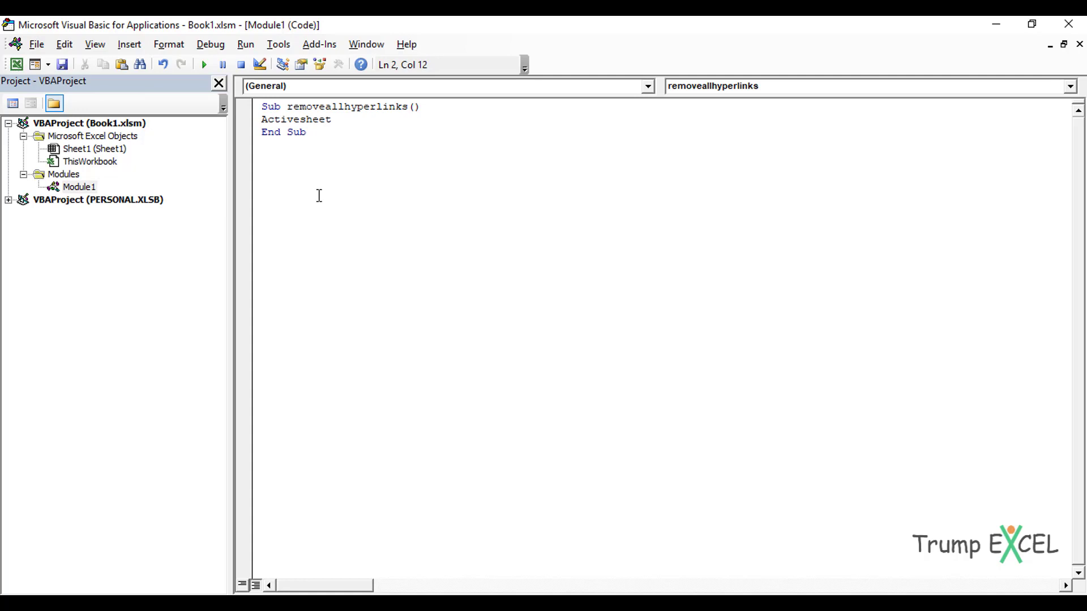
pyautogui.write('.Hyperlinks.')
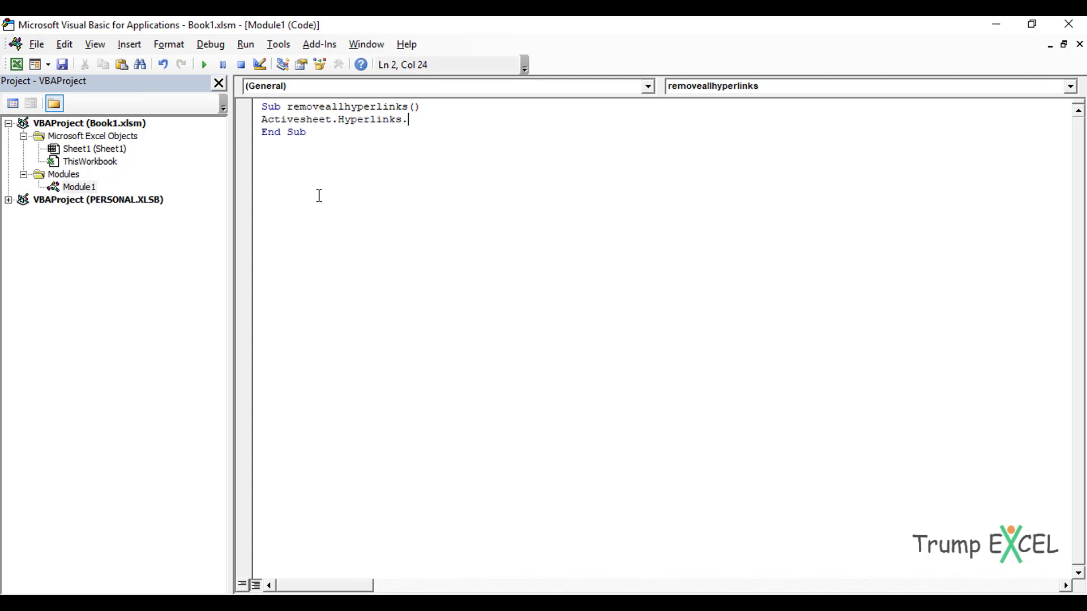
pyautogui.write('Delete')
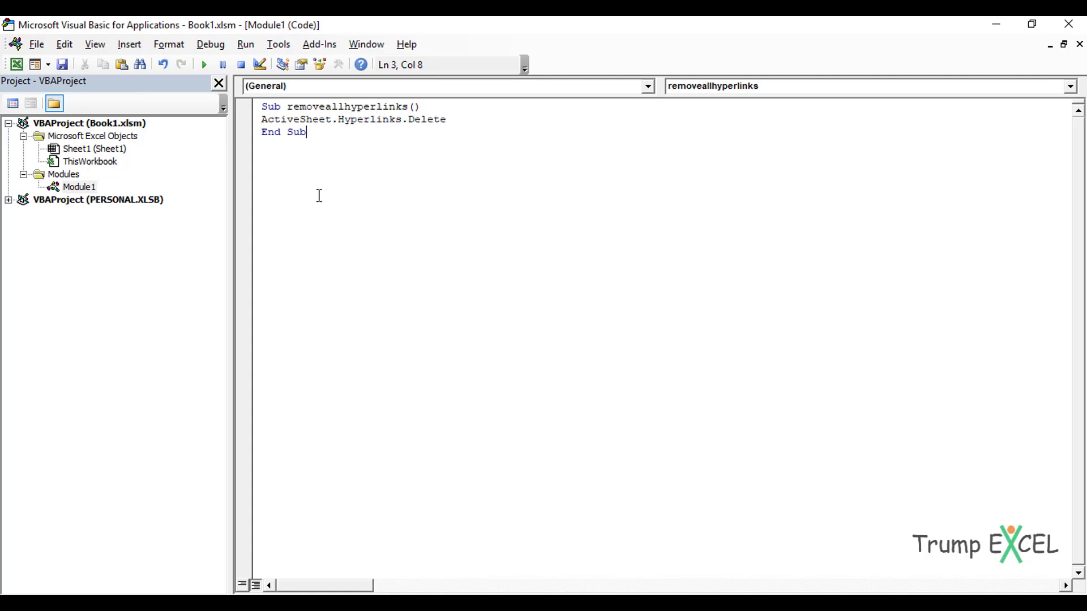
pyautogui.click(446, 118)
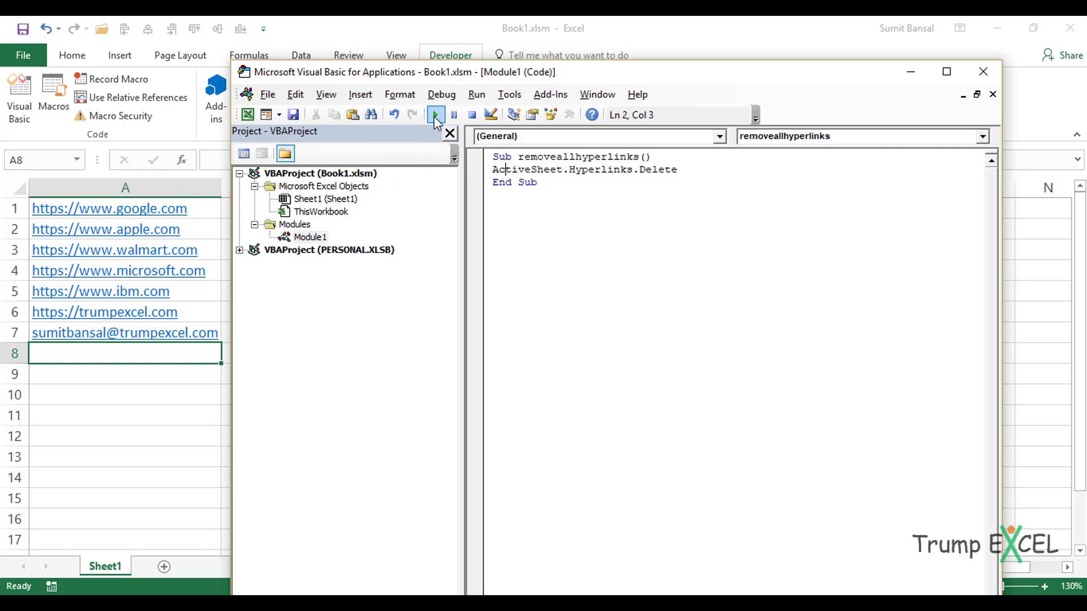
# - Run the macro to strip column A's hyperlinks, trying Selection then ActiveSheet in the code line
pyautogui.click(434, 115)
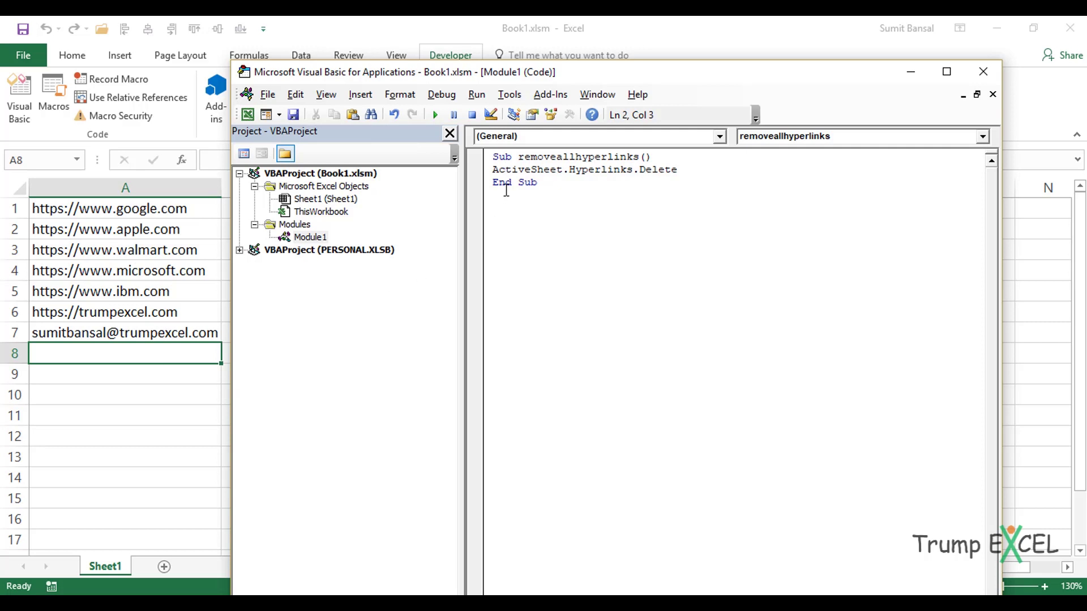
pyautogui.doubleClick(527, 169)
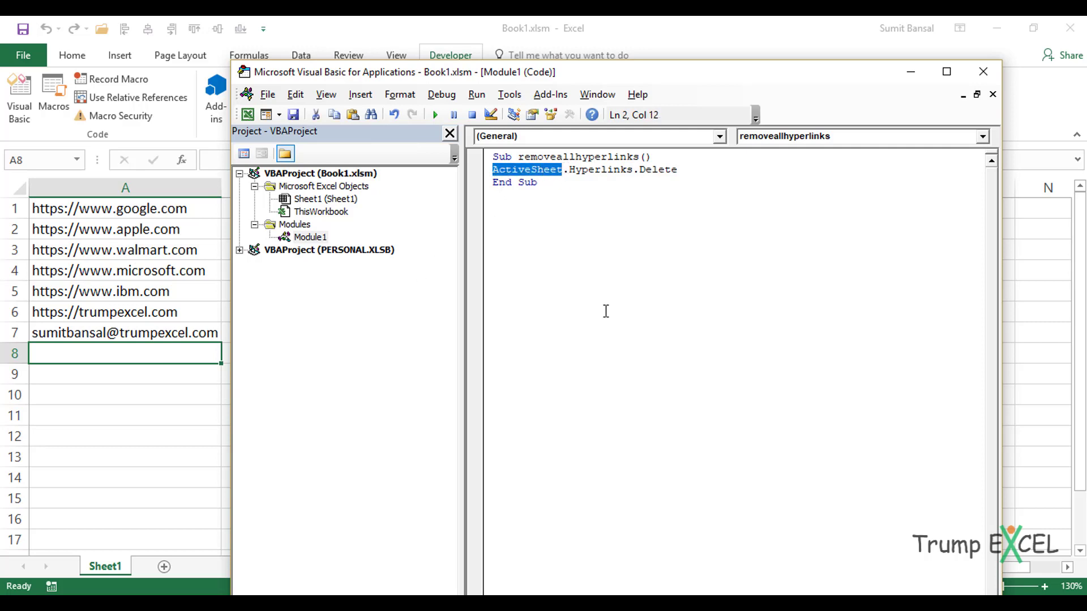
pyautogui.write('Selection')
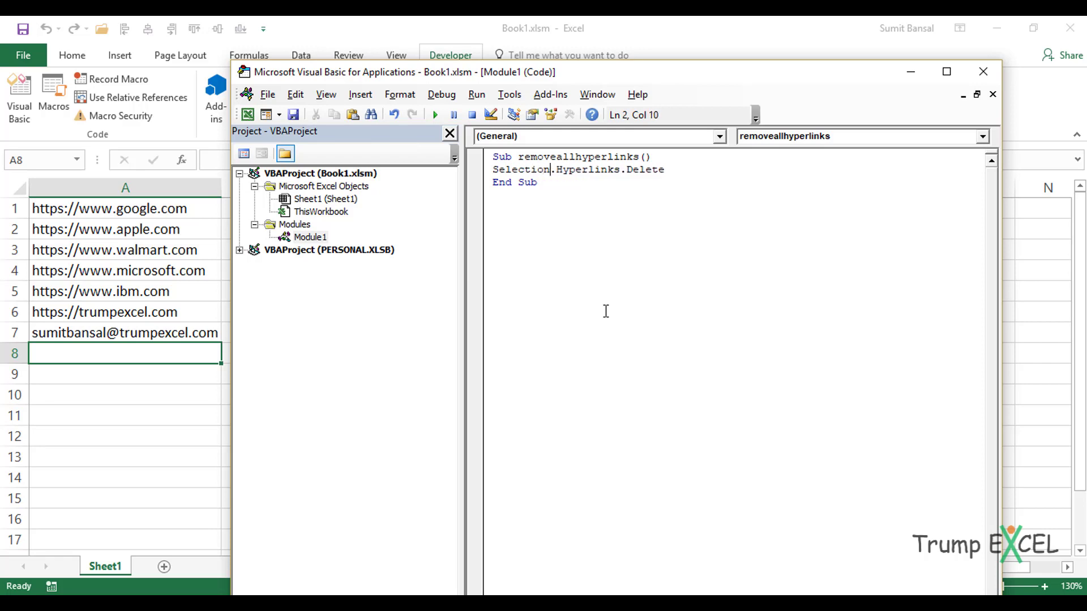
pyautogui.write('ActiveSheet')
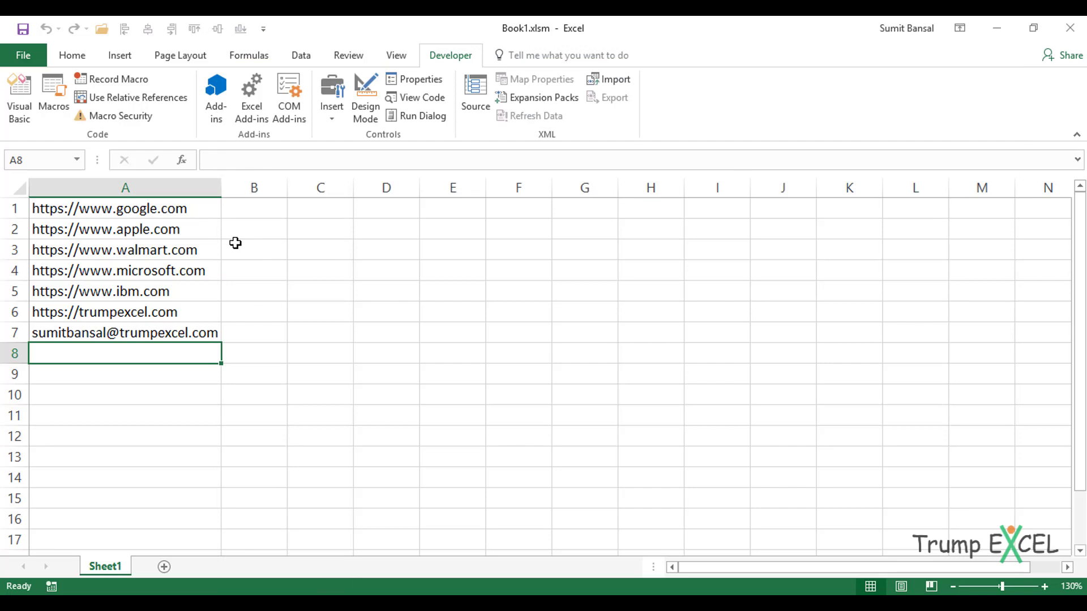
pyautogui.moveTo(297, 29)
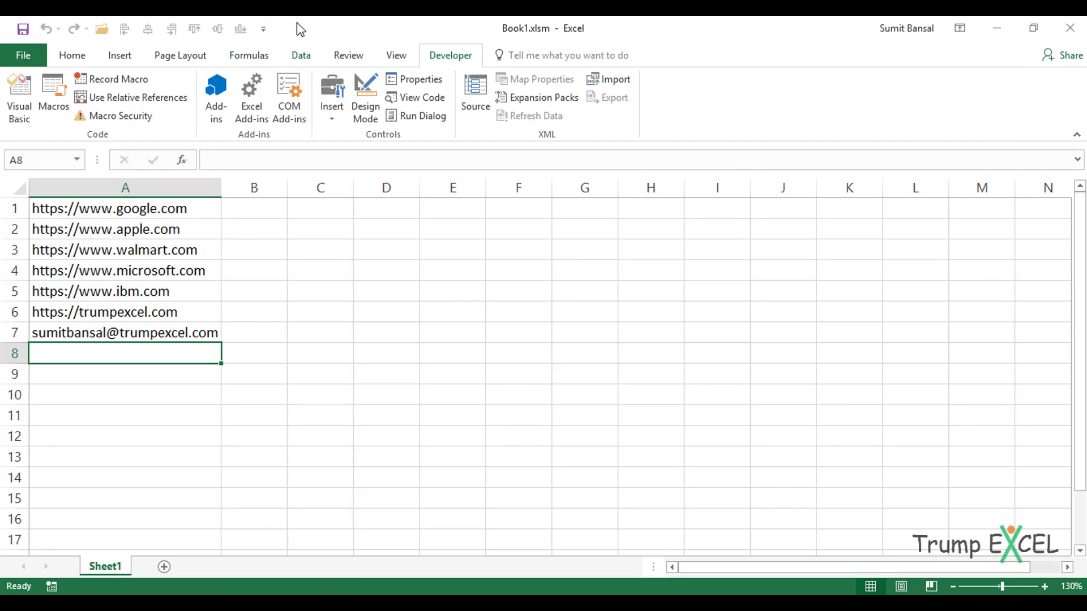
pyautogui.moveTo(228, 210)
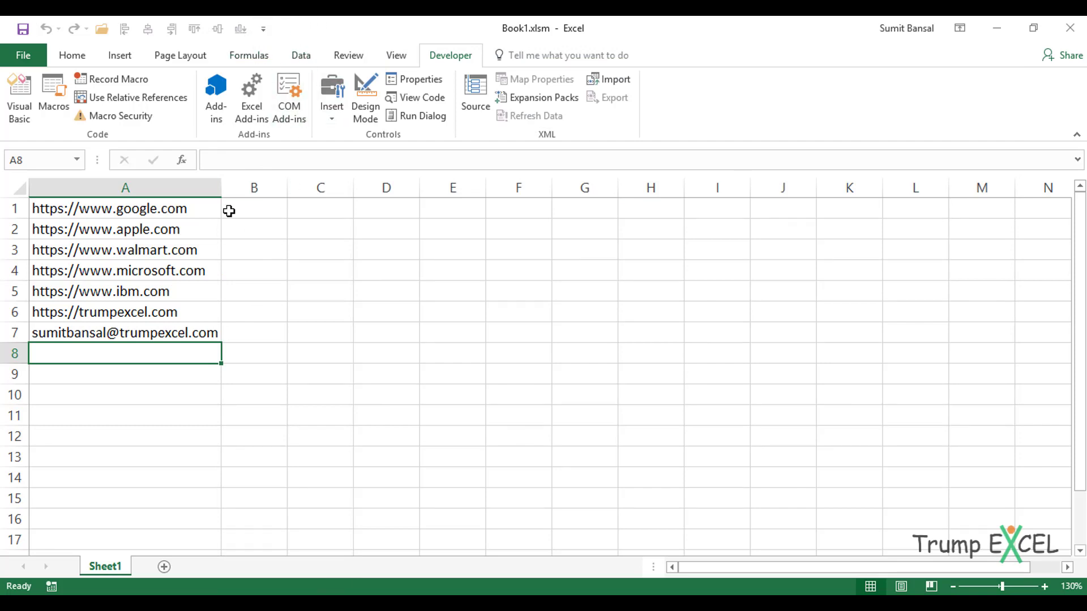
pyautogui.moveTo(251, 98)
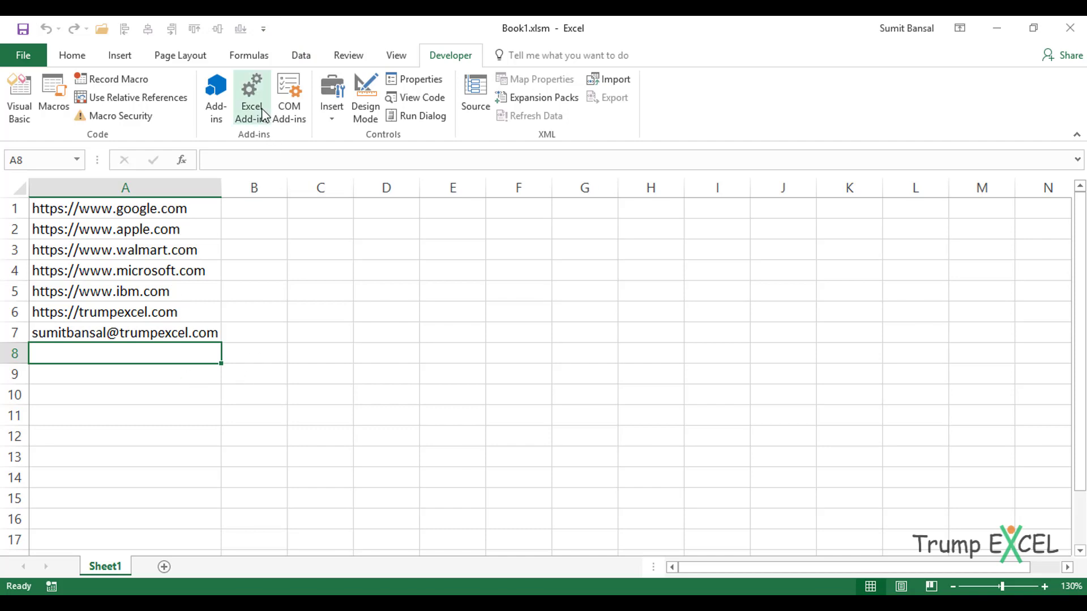
pyautogui.moveTo(263, 29)
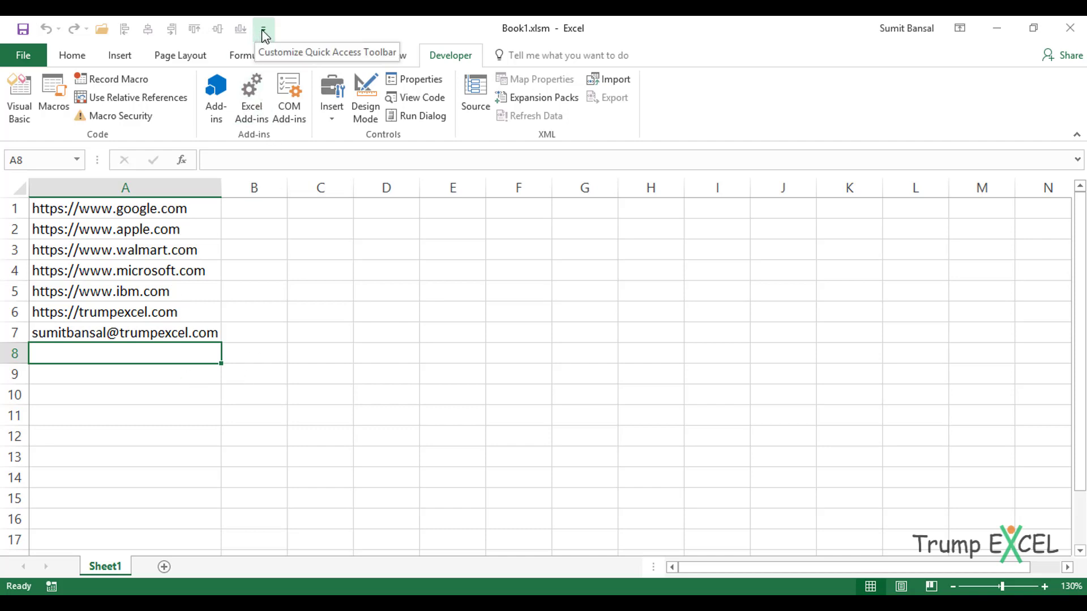
# - Add the removeallhyperlinks macro from the Macros category to the Quick Access Toolbar
pyautogui.click(264, 28)
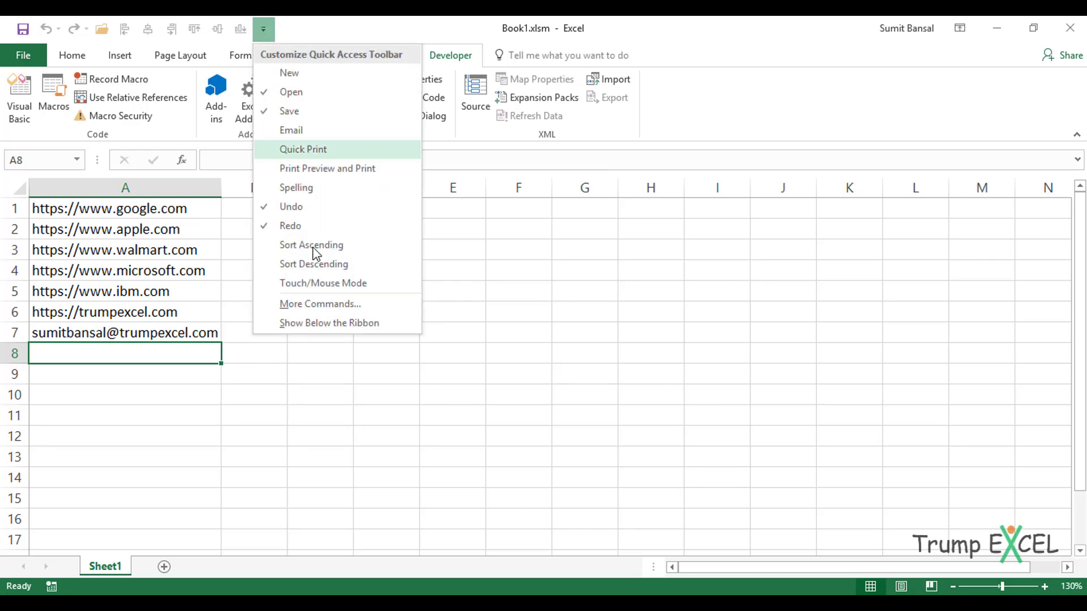
pyautogui.click(319, 303)
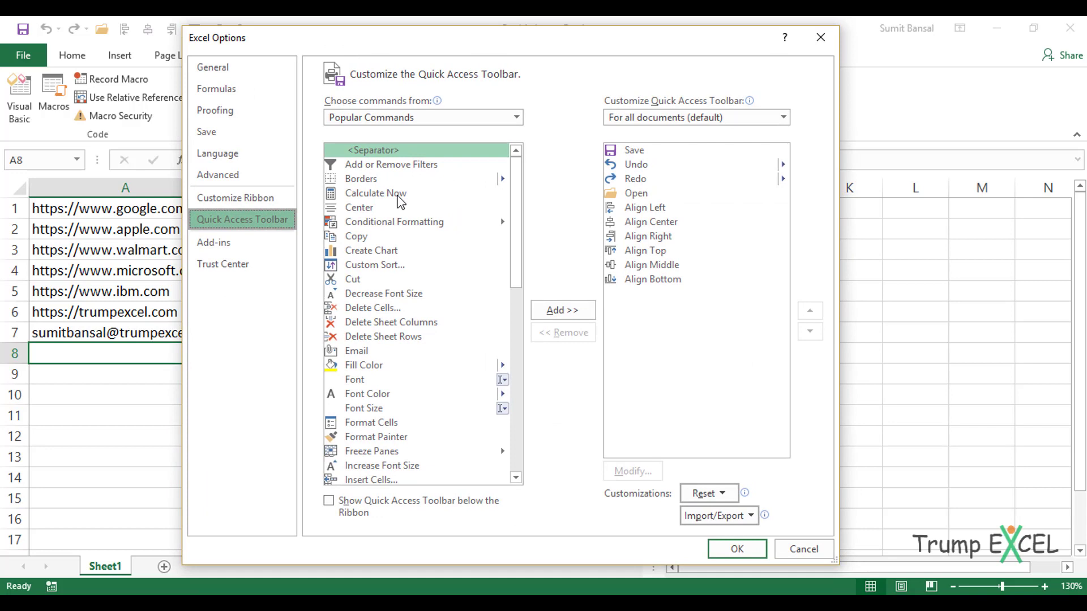
pyautogui.click(516, 117)
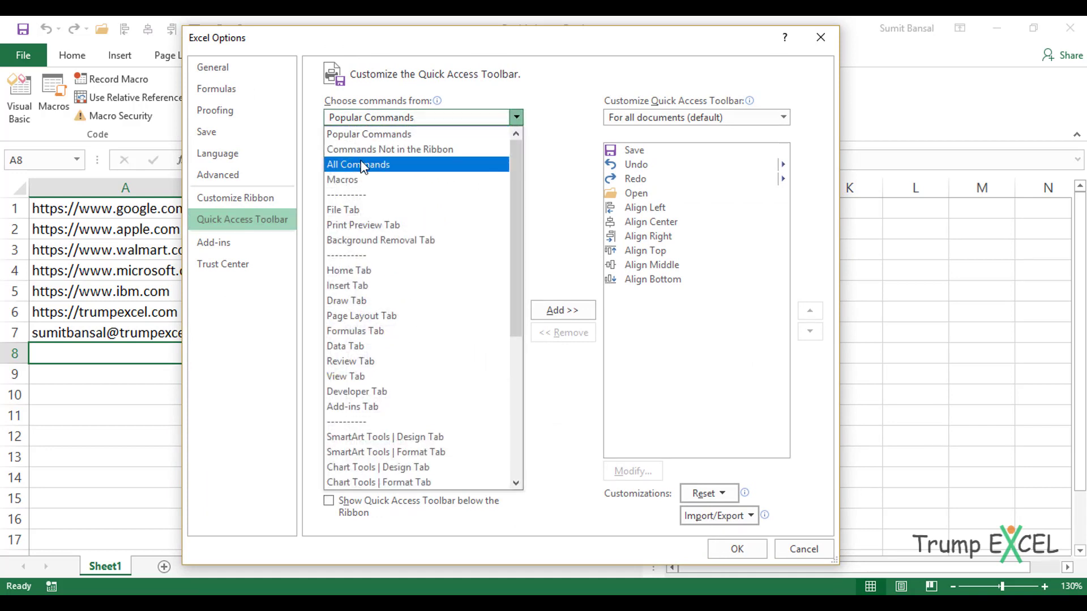
pyautogui.click(341, 180)
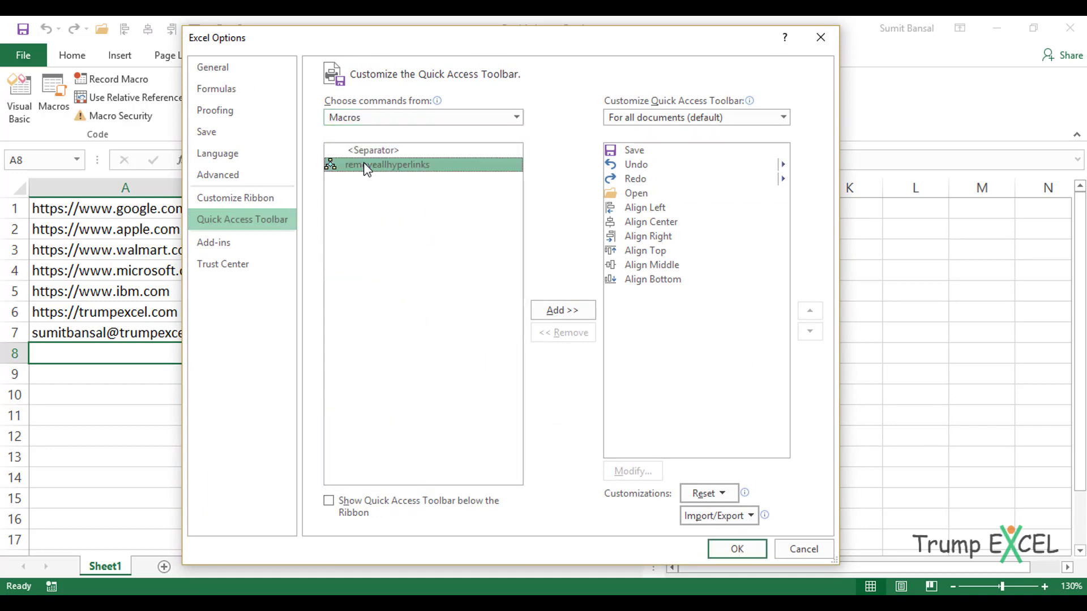
pyautogui.moveTo(579, 203)
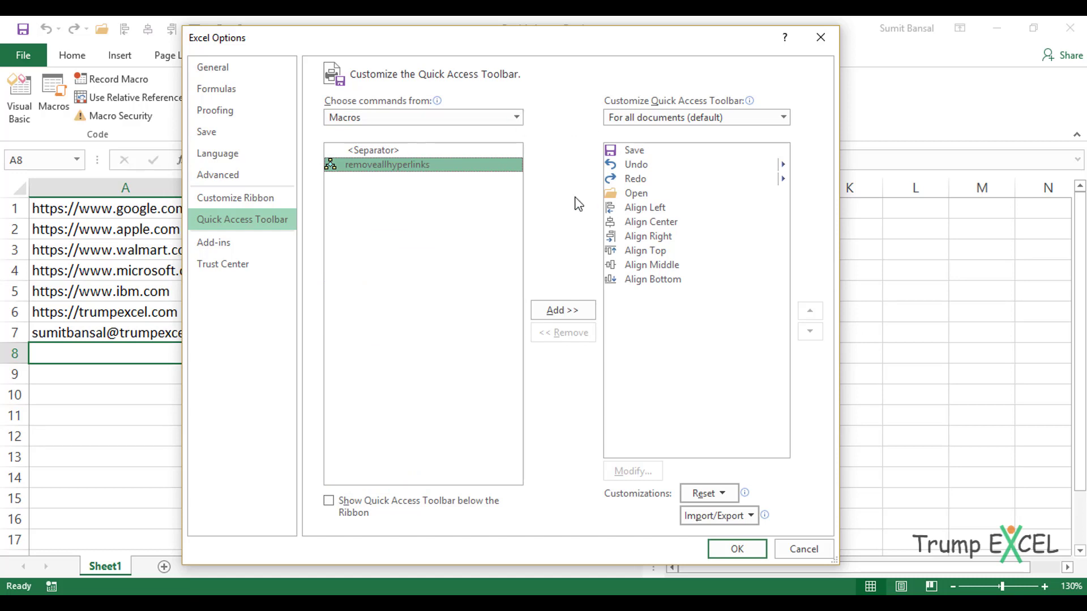
pyautogui.moveTo(365, 180)
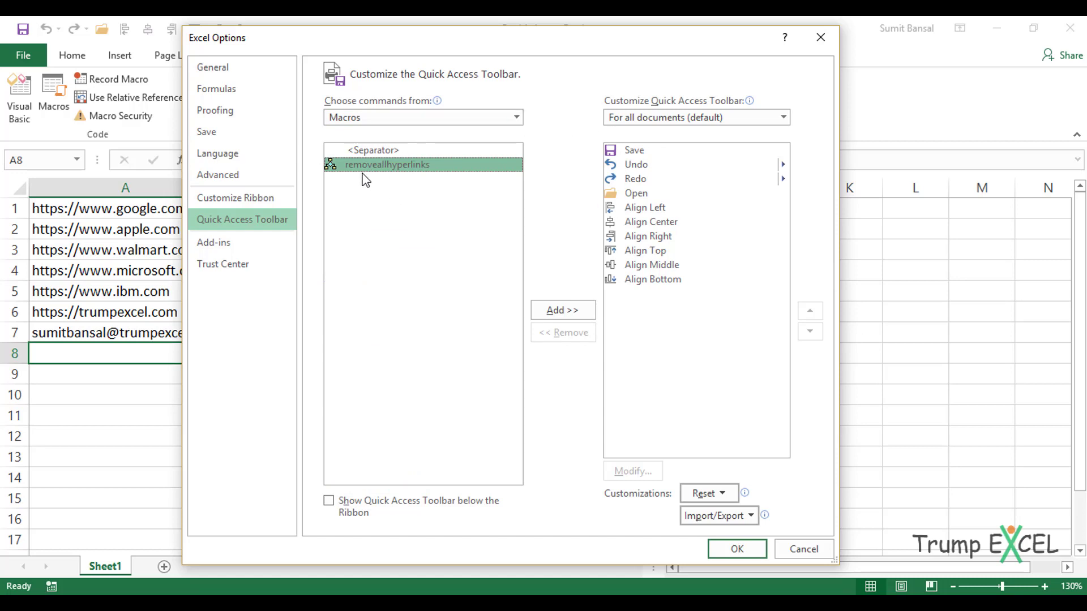
pyautogui.moveTo(564, 294)
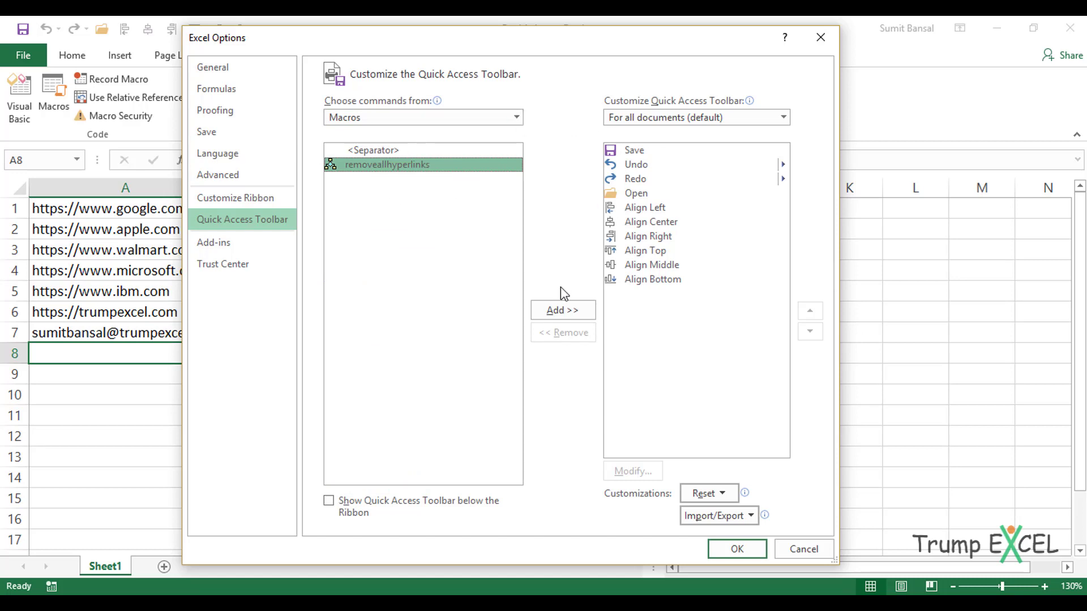
pyautogui.click(562, 310)
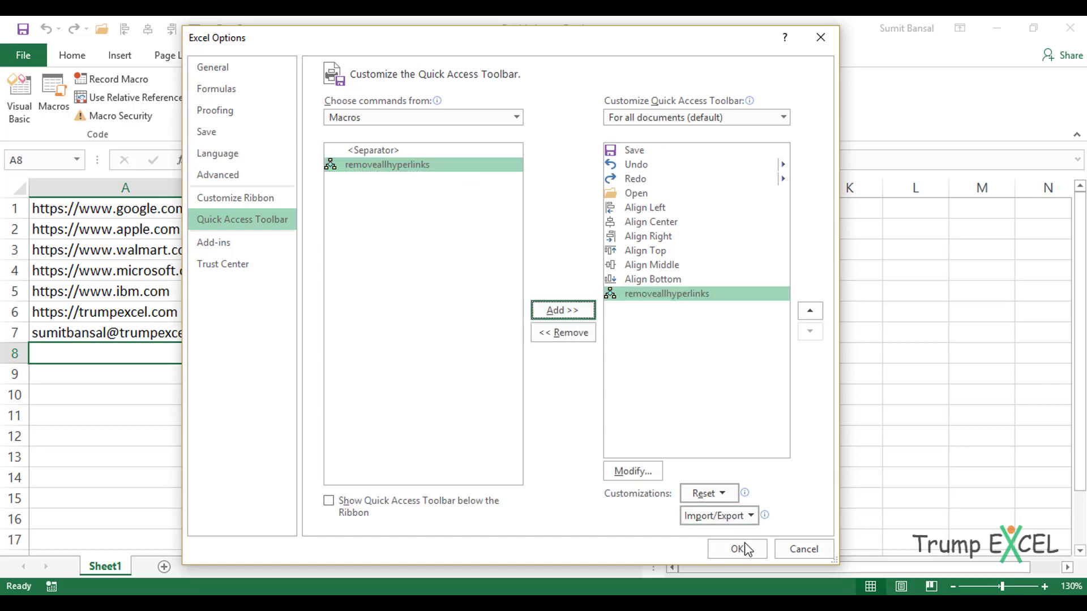
pyautogui.click(735, 548)
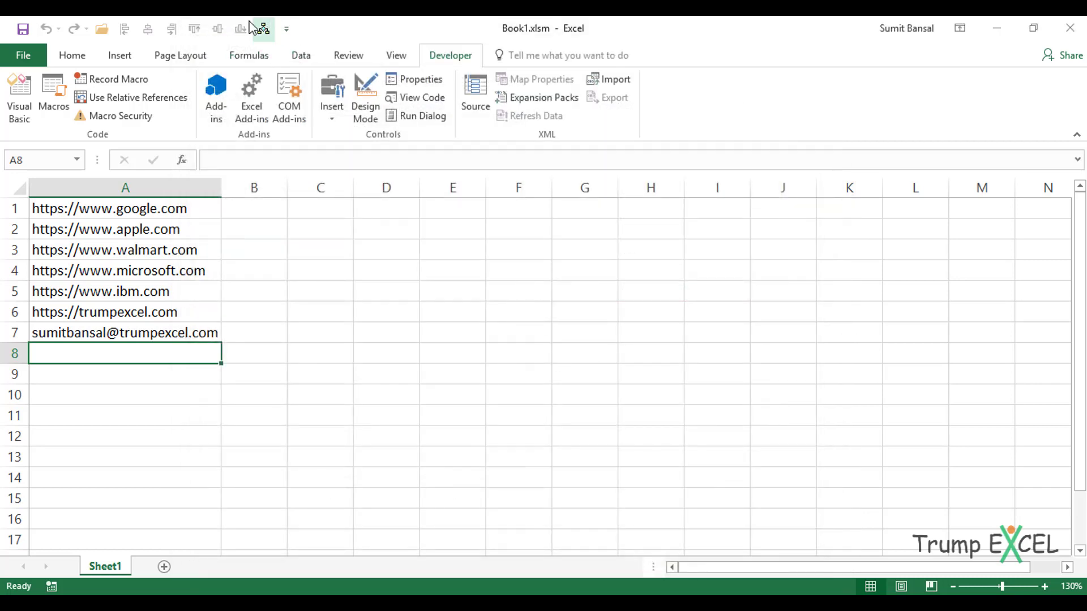
# - Re-enter A1 as a hyperlink, then strip the links again with the QAT macro button
pyautogui.doubleClick(109, 208)
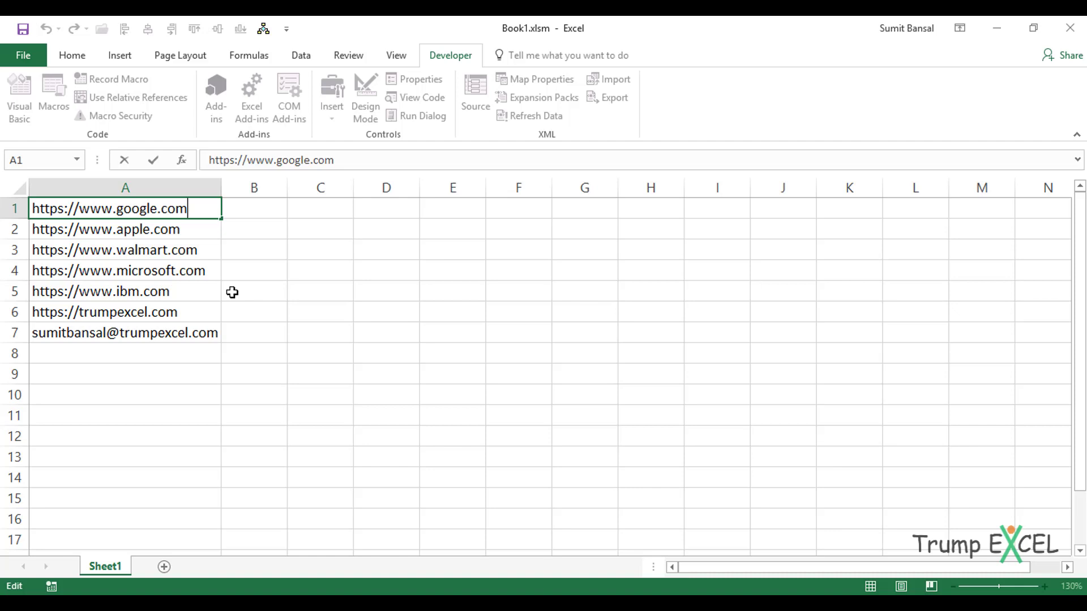
pyautogui.press('Return')
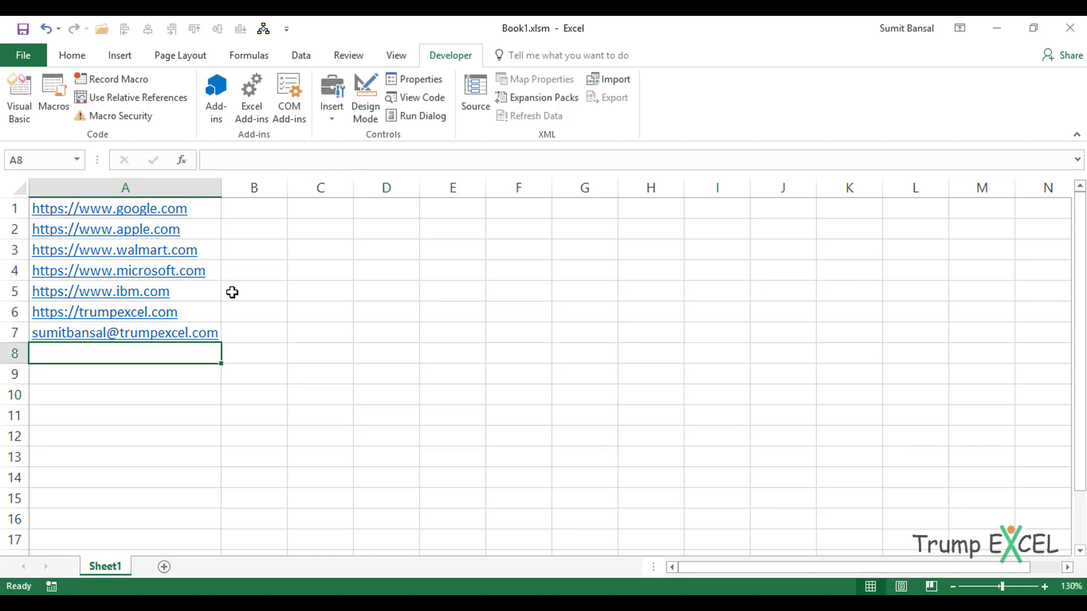
pyautogui.click(451, 291)
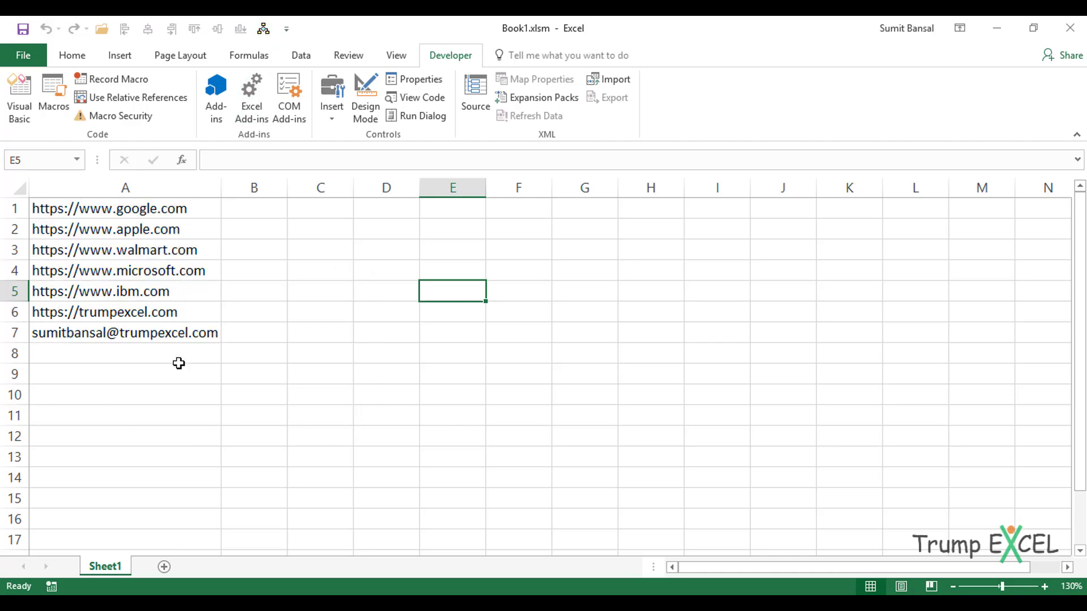
pyautogui.moveTo(172, 228)
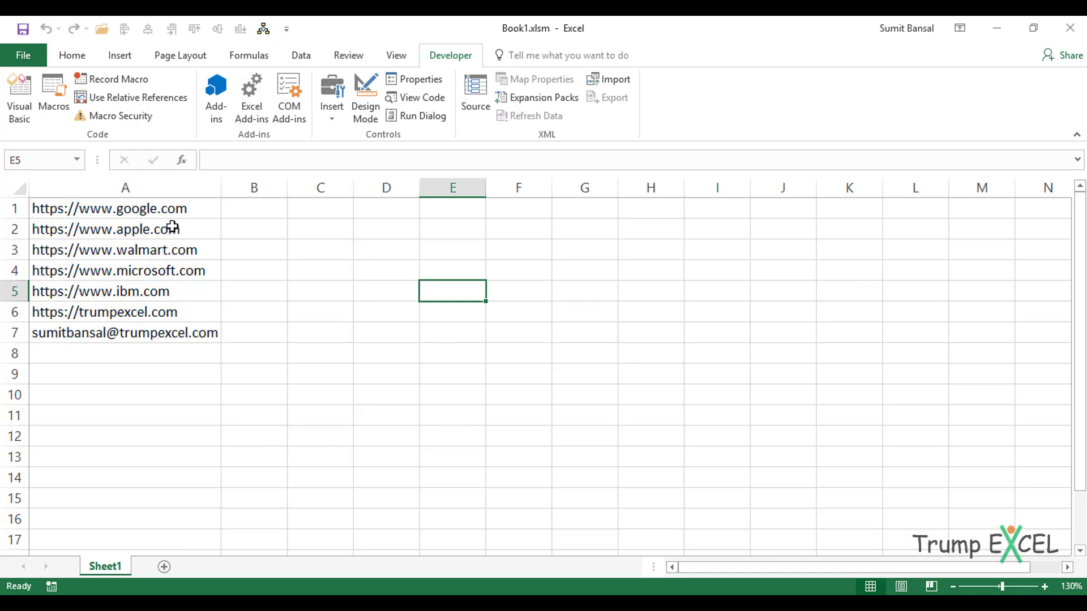
pyautogui.moveTo(171, 247)
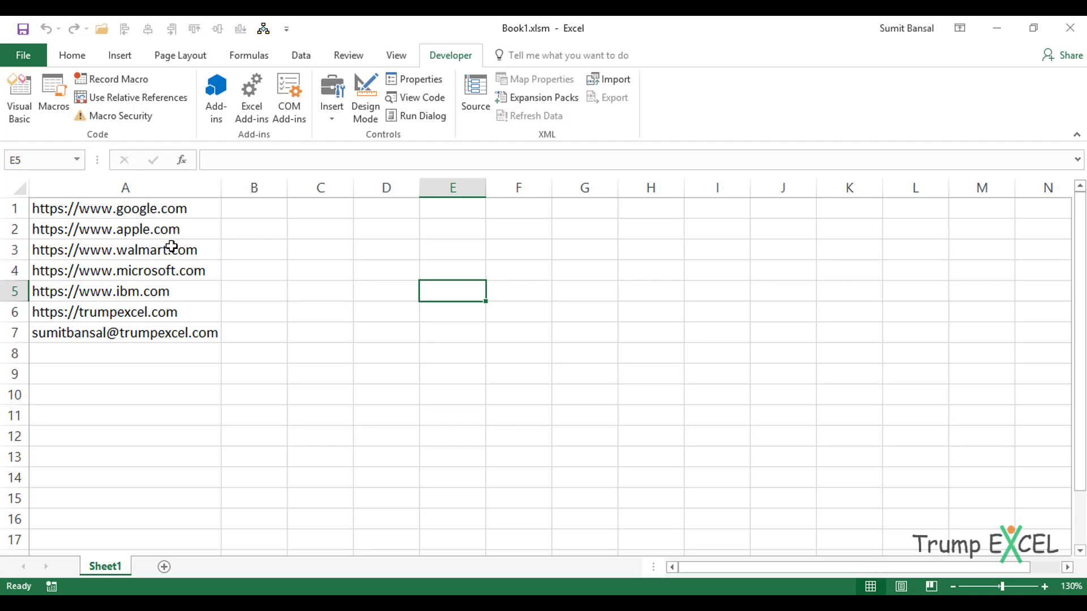
pyautogui.moveTo(261, 27)
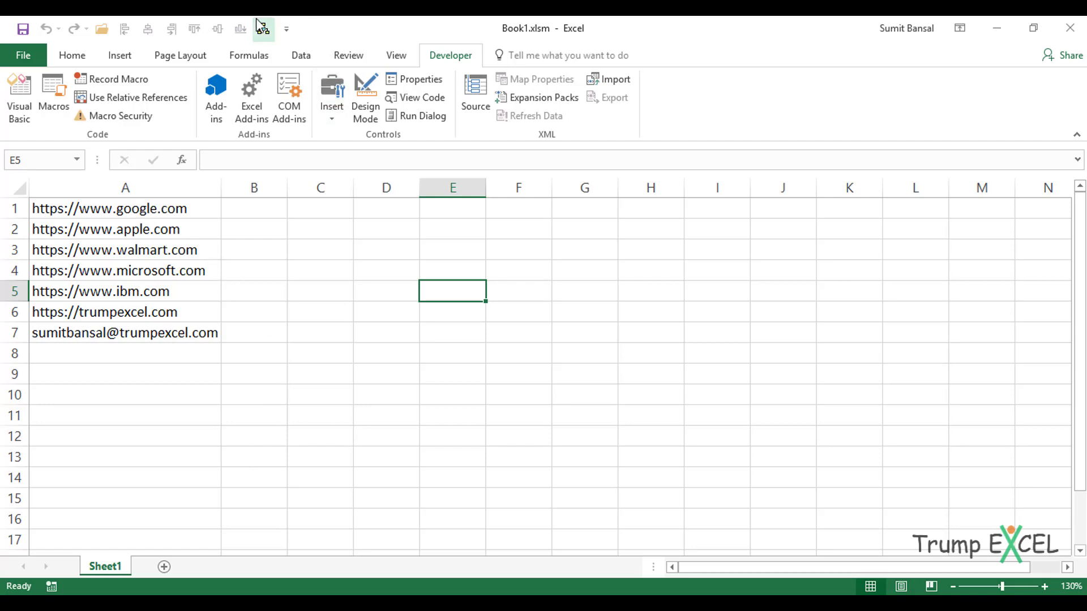
pyautogui.moveTo(261, 28)
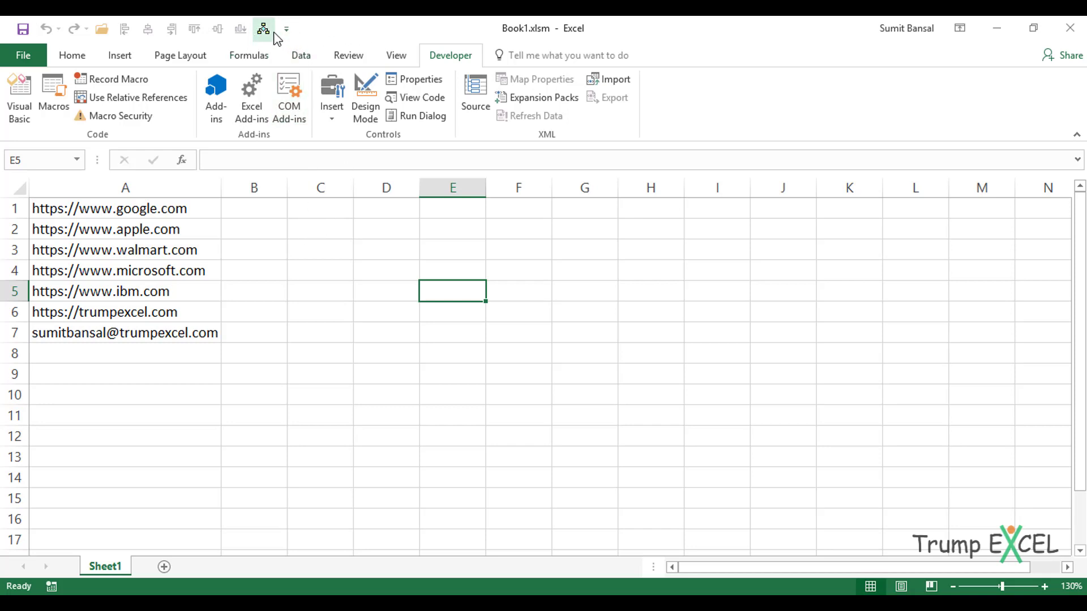
pyautogui.moveTo(322, 263)
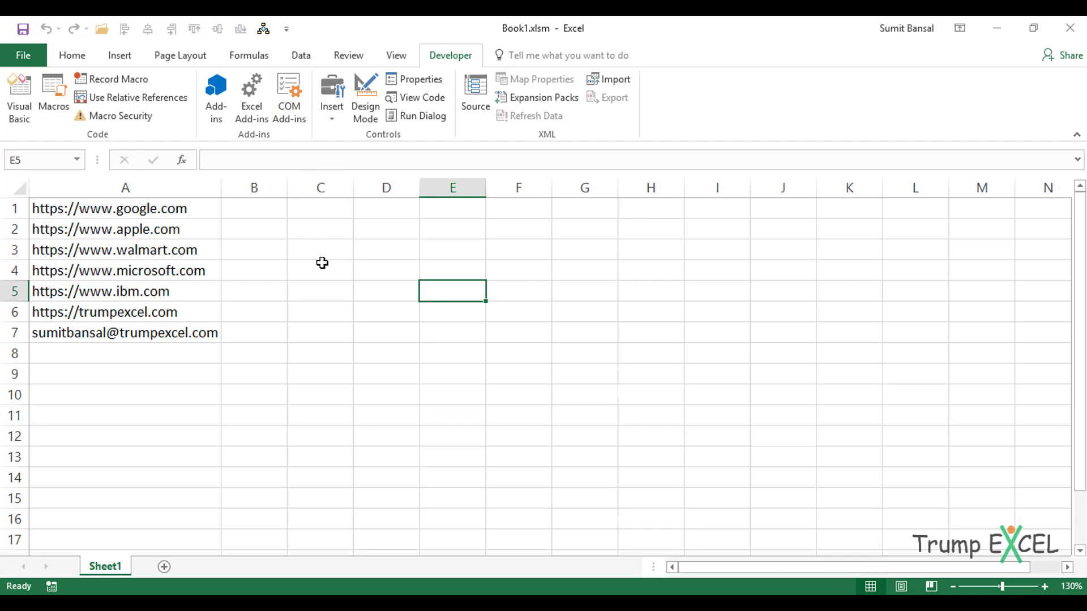
pyautogui.moveTo(192, 227)
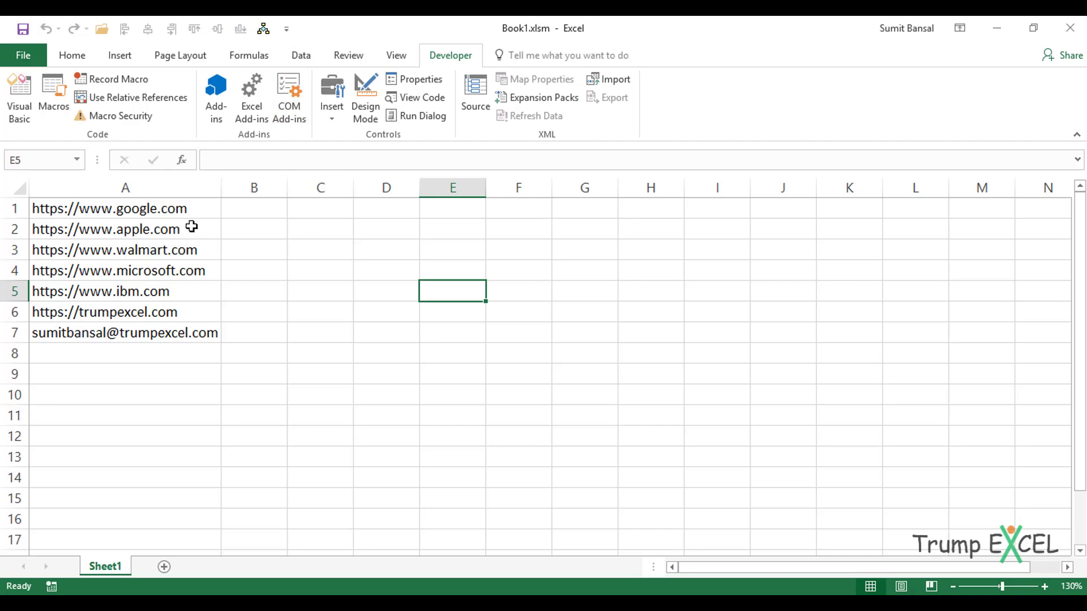
# - Re-enter A1 so it becomes a hyperlink, then go to the File view
pyautogui.doubleClick(107, 208)
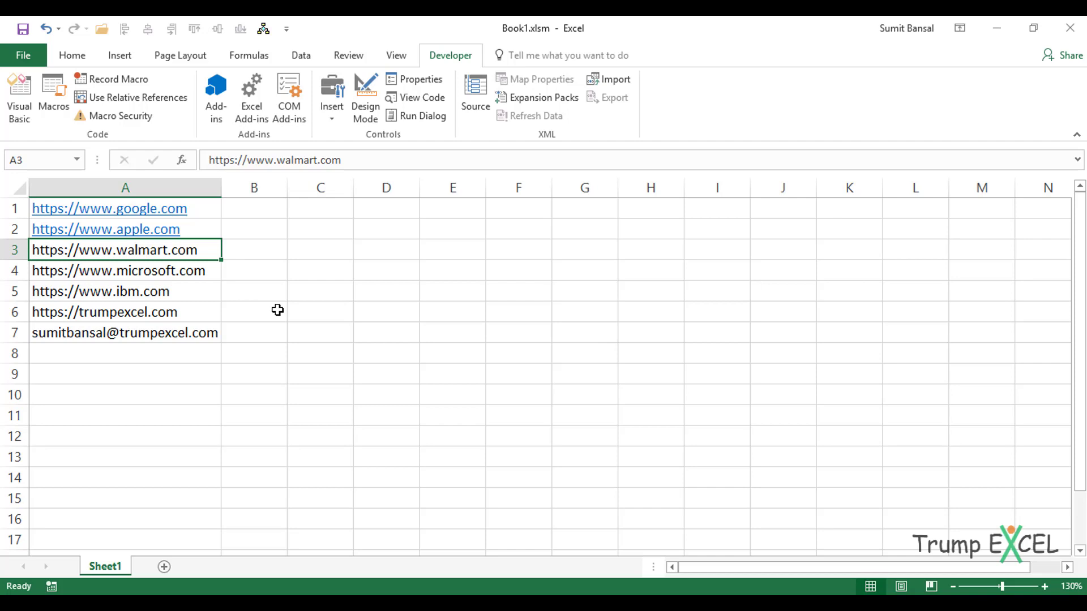
pyautogui.moveTo(23, 54)
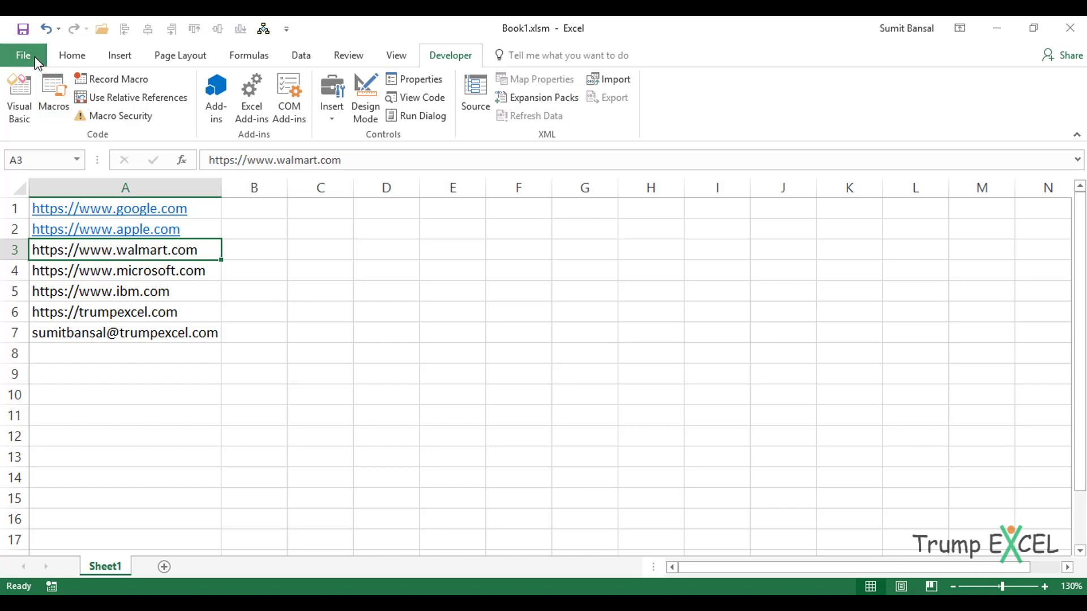
pyautogui.click(23, 54)
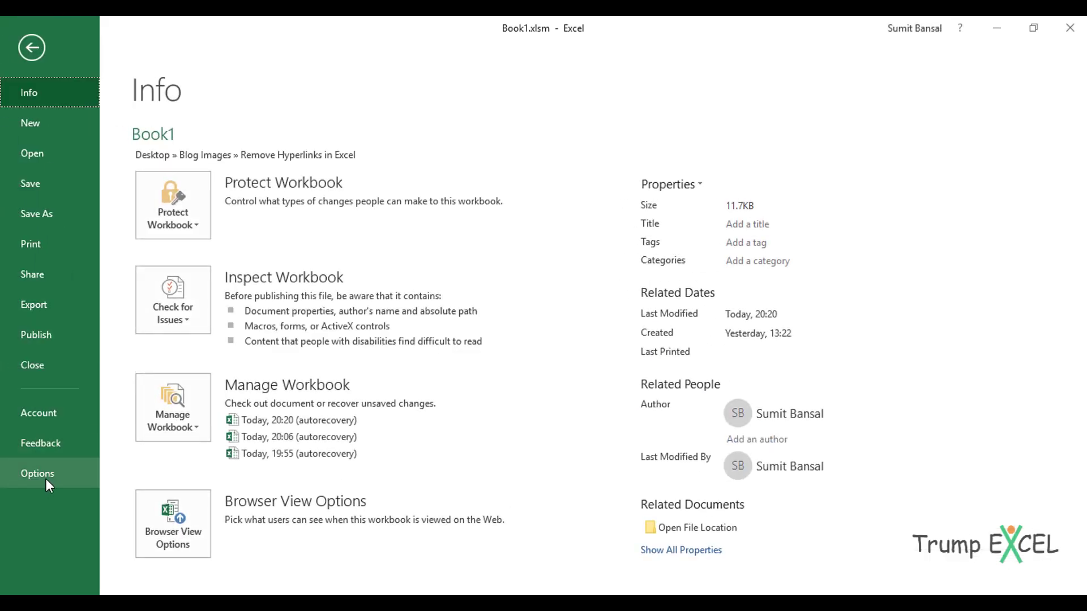
# - Reach AutoCorrect Options through Excel Options > Proofing
pyautogui.click(38, 473)
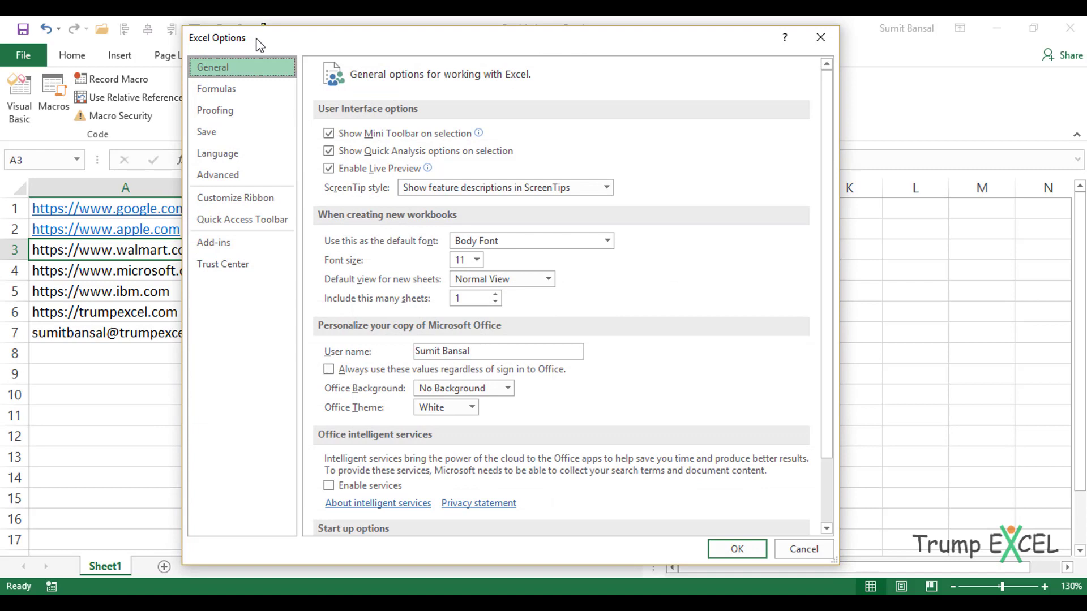
pyautogui.click(215, 110)
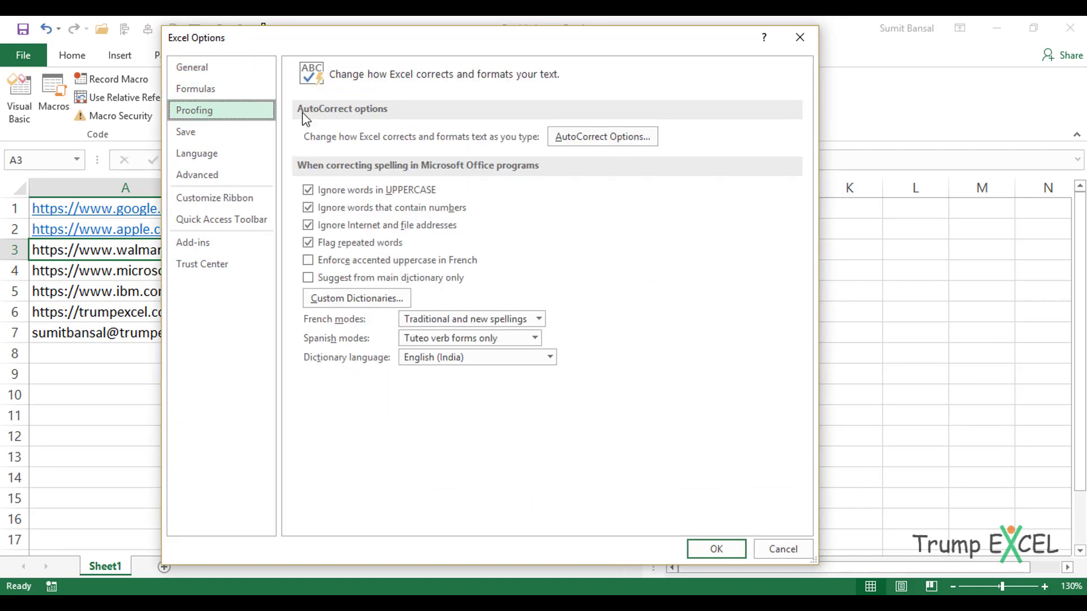
pyautogui.moveTo(412, 128)
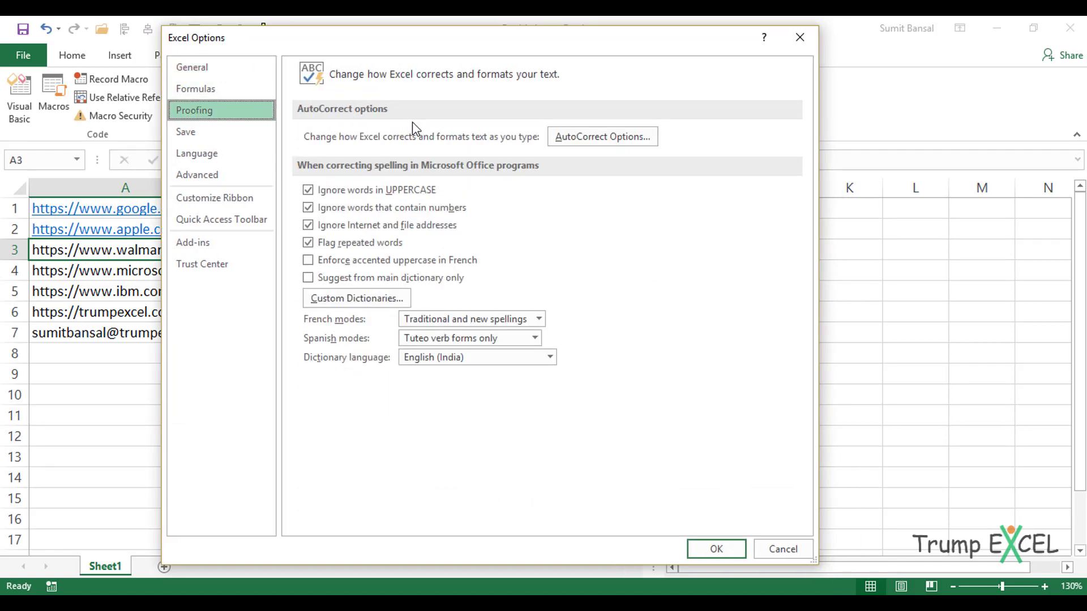
pyautogui.moveTo(601, 135)
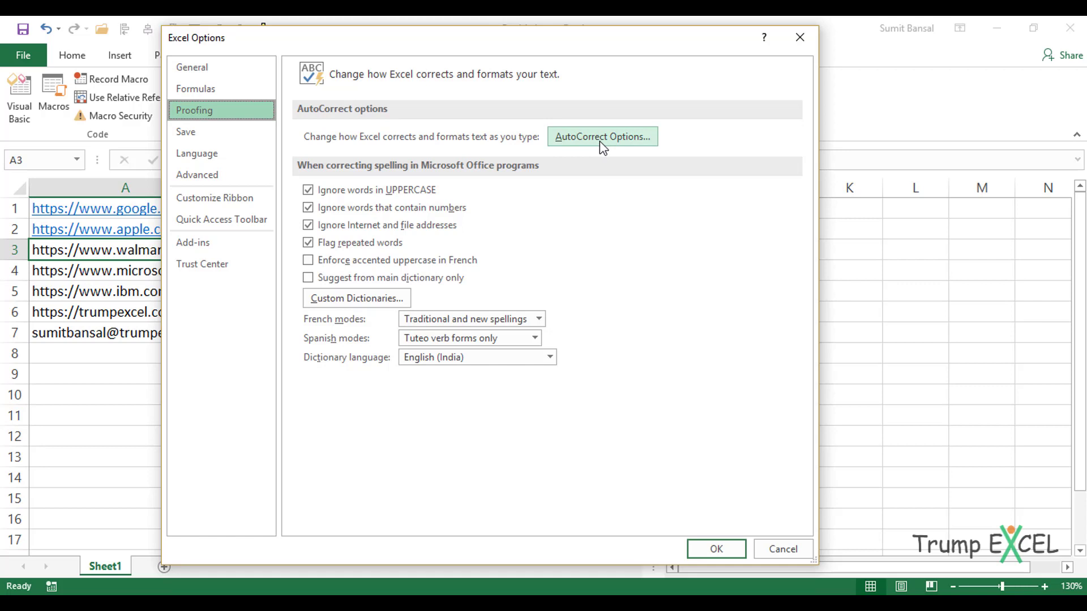
pyautogui.click(601, 136)
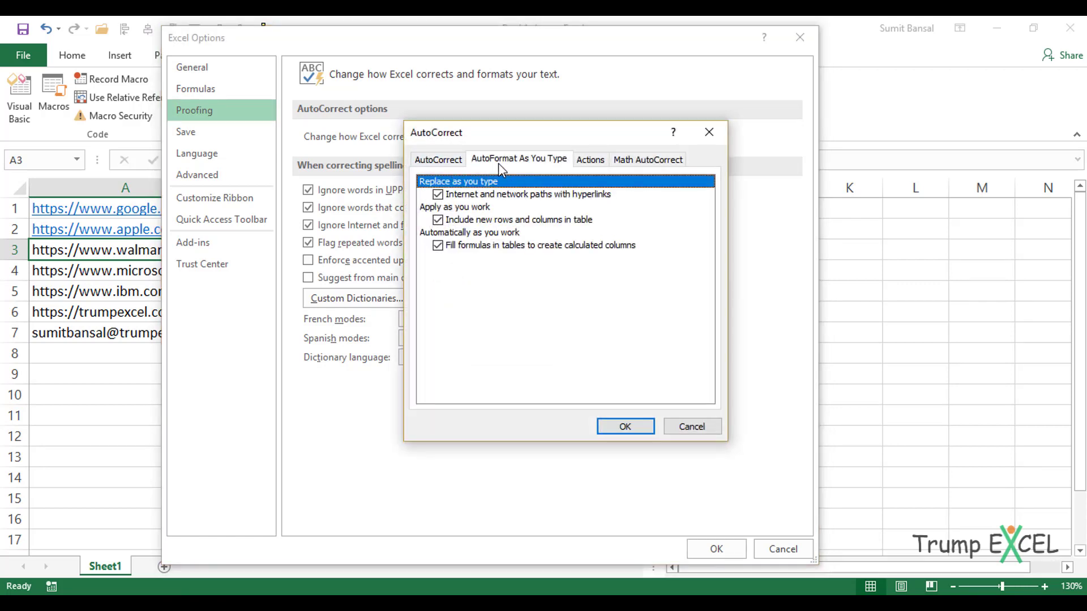
pyautogui.moveTo(508, 169)
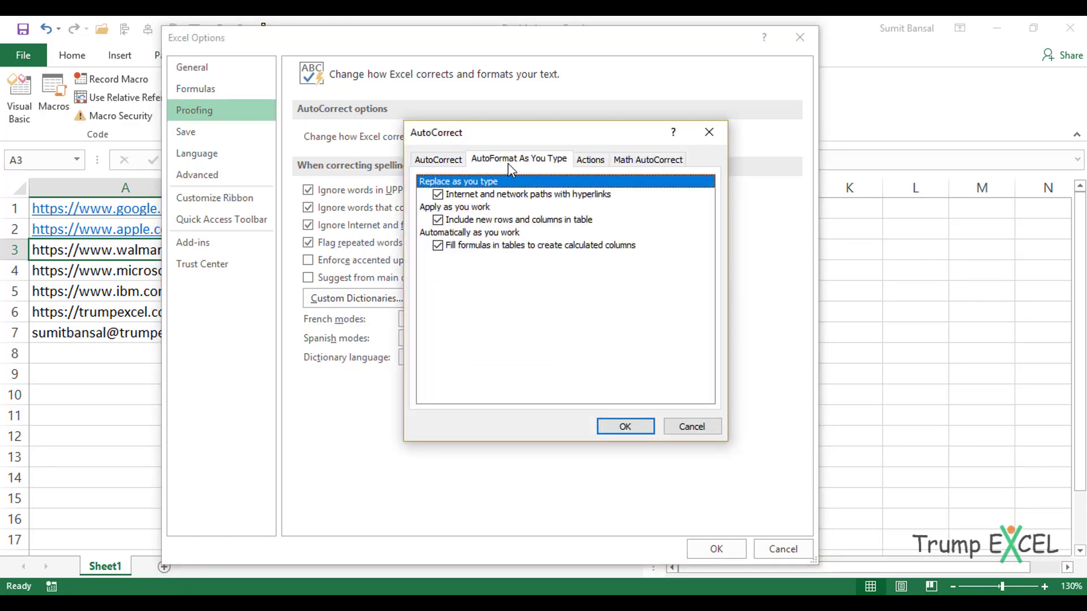
pyautogui.moveTo(530, 168)
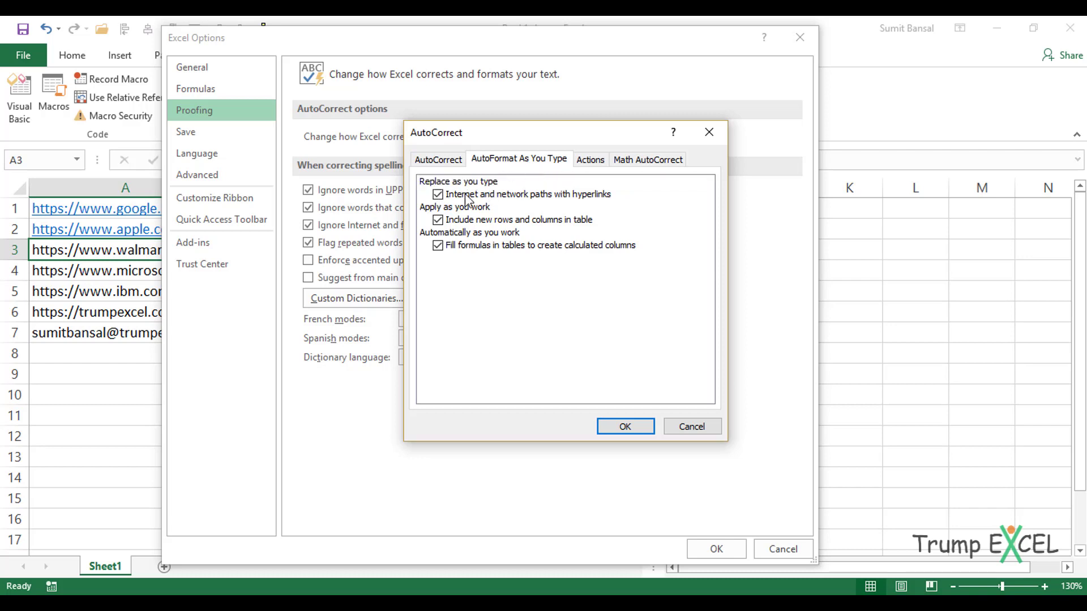
pyautogui.moveTo(485, 206)
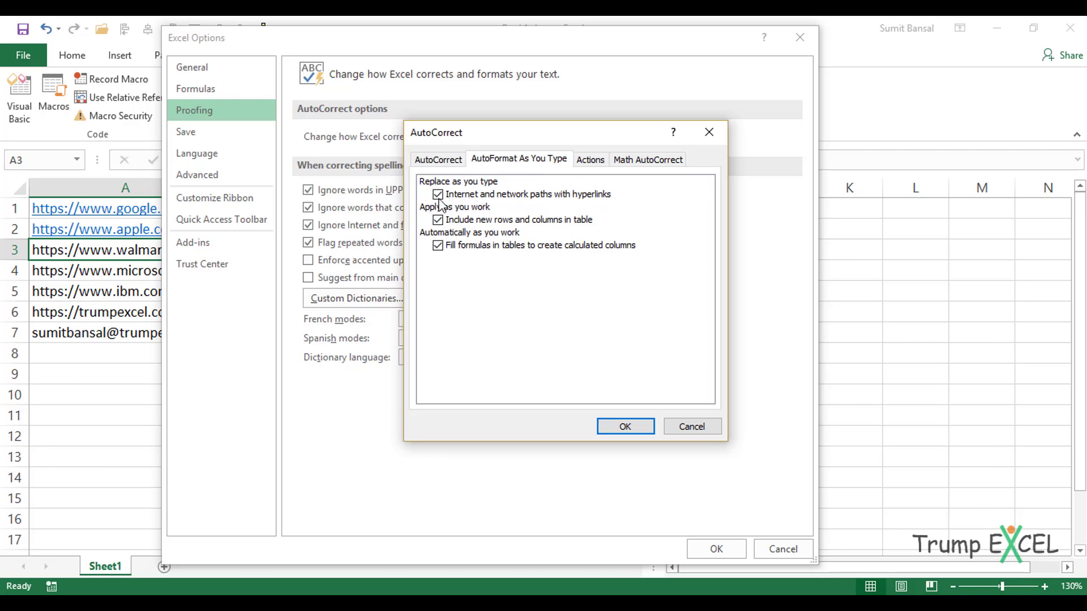
# - Uncheck 'Internet and network paths with hyperlinks' in AutoCorrect and confirm
pyautogui.click(437, 194)
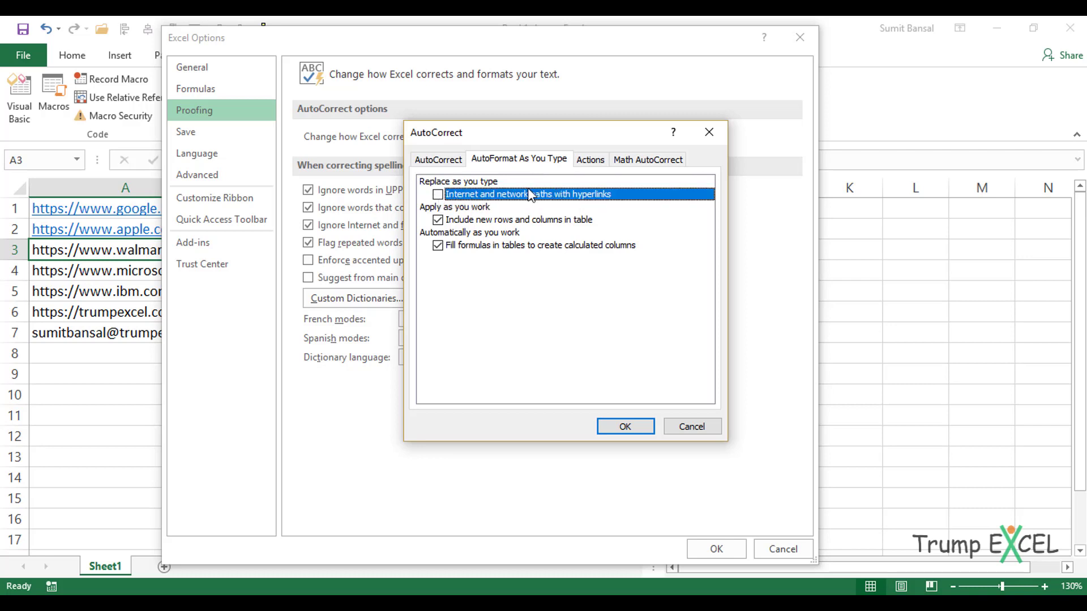
pyautogui.moveTo(146, 222)
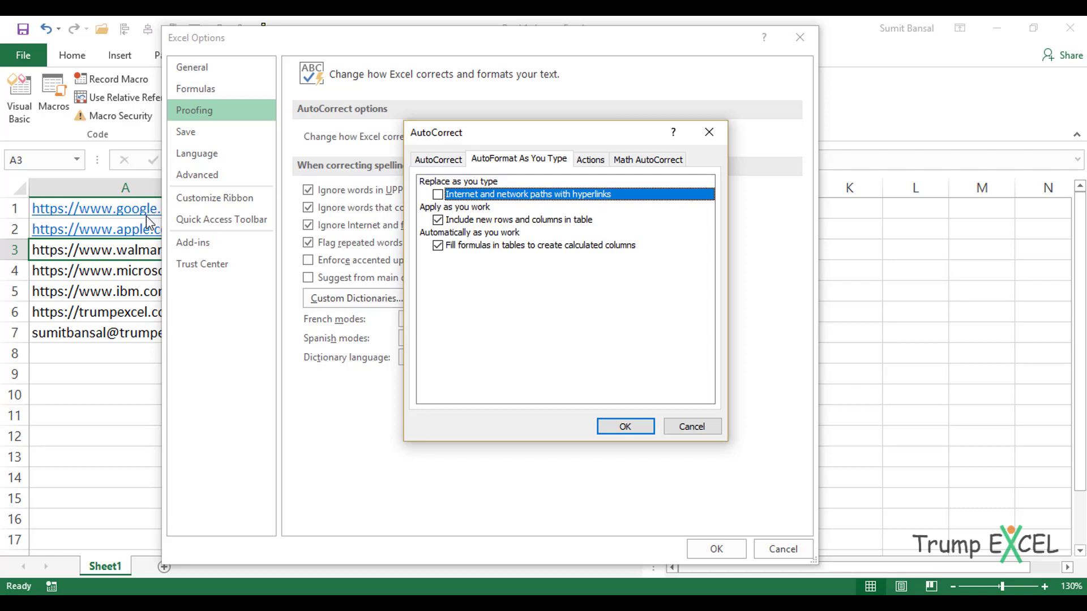
pyautogui.moveTo(473, 209)
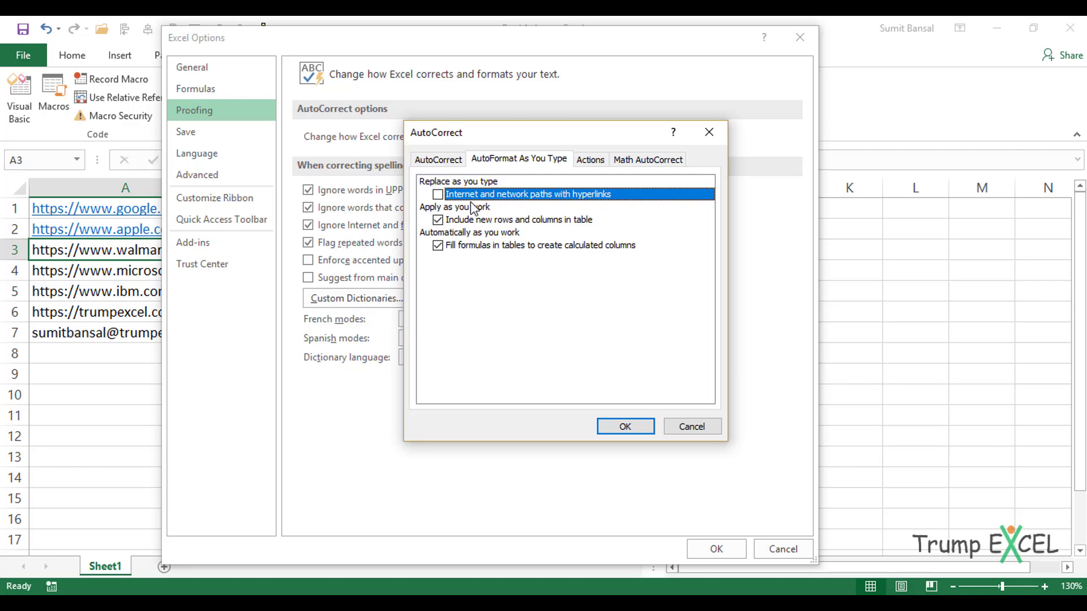
pyautogui.moveTo(495, 206)
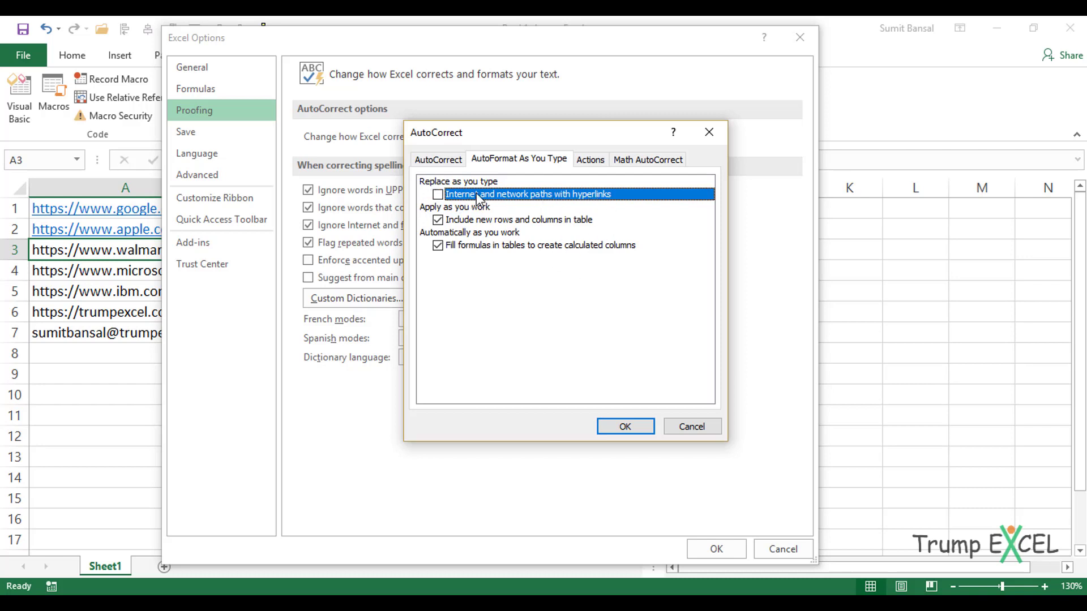
pyautogui.click(623, 427)
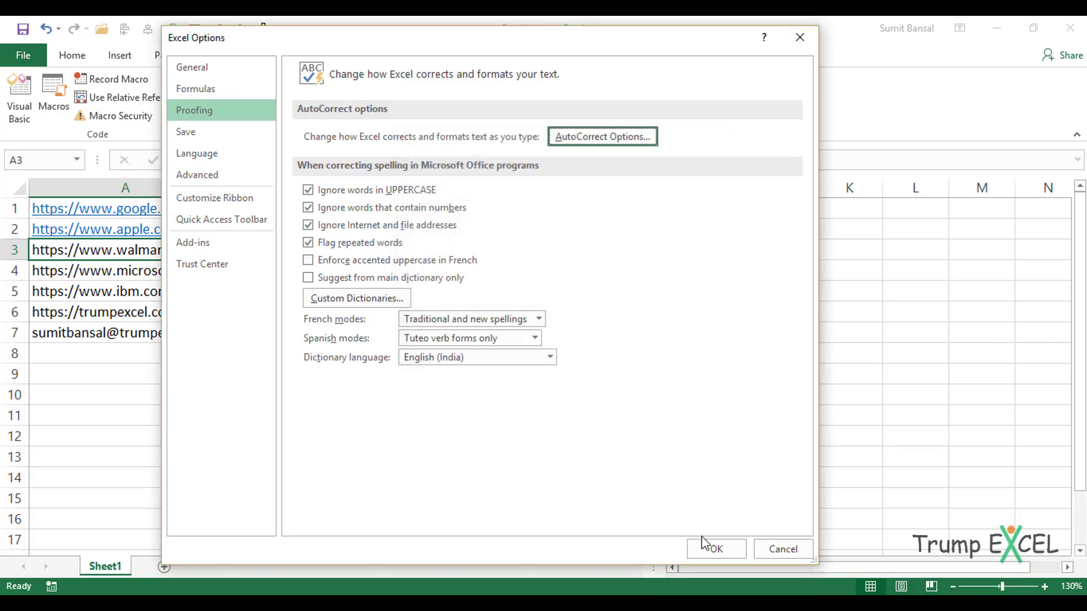
# - Close Excel Options with OK and select cells A6 then A8 on the address sheet
pyautogui.click(715, 548)
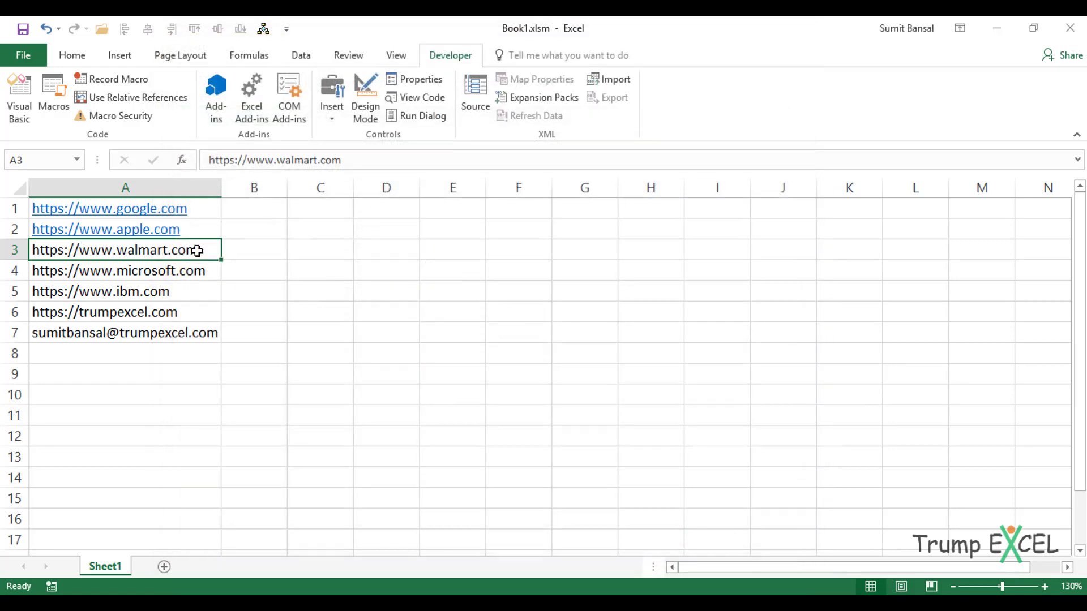
pyautogui.click(104, 312)
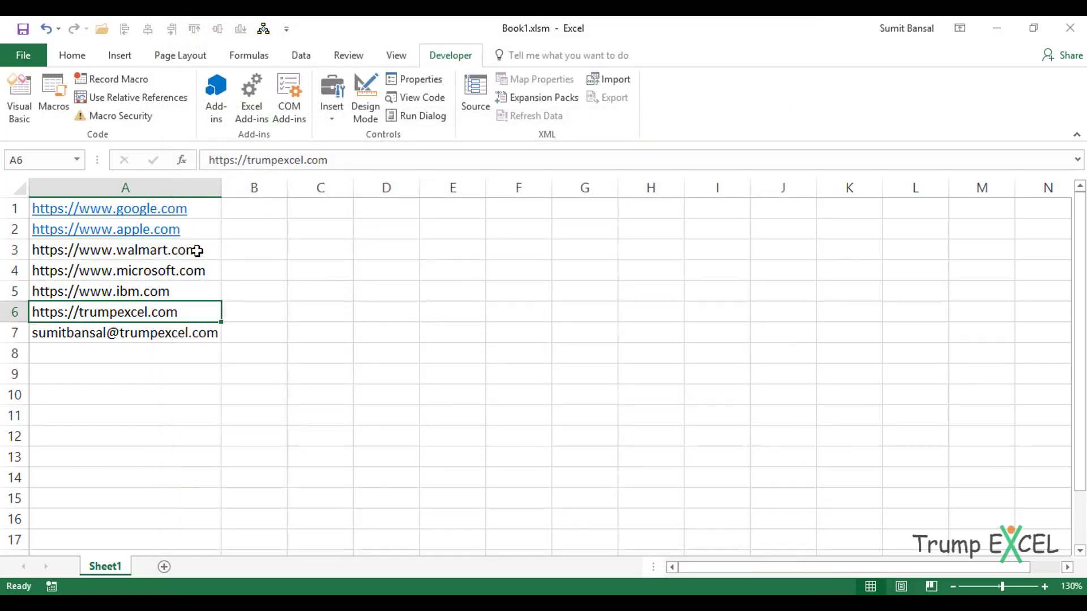
pyautogui.click(124, 353)
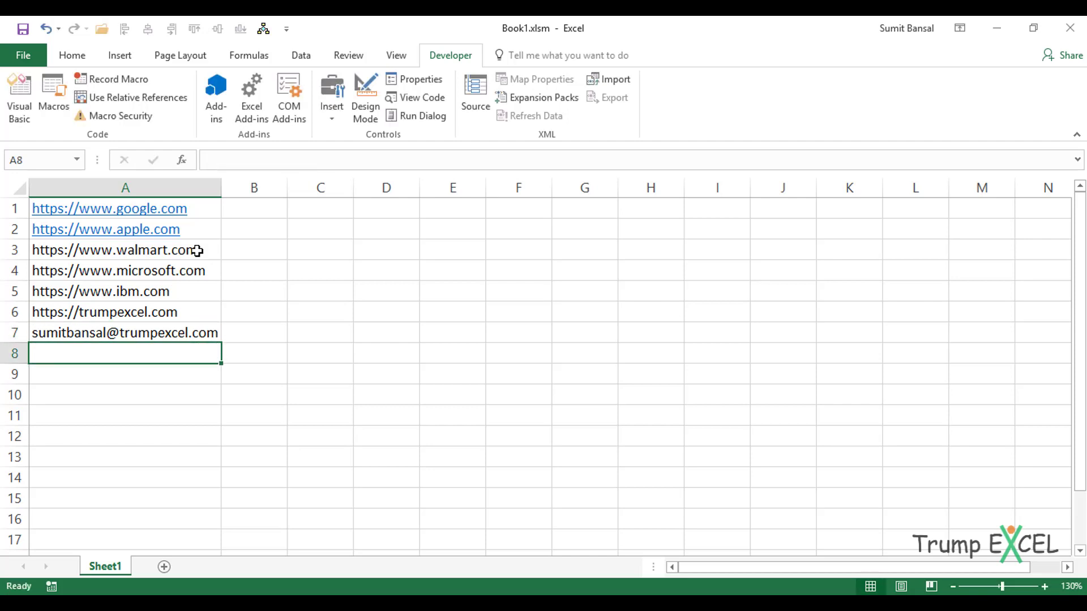